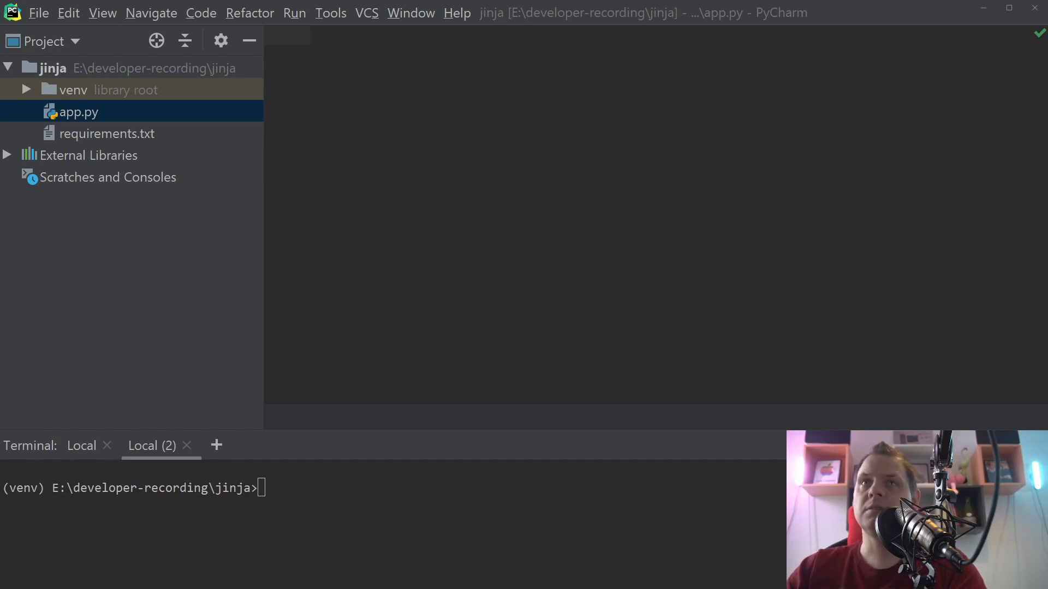
mouse_move(178, 67)
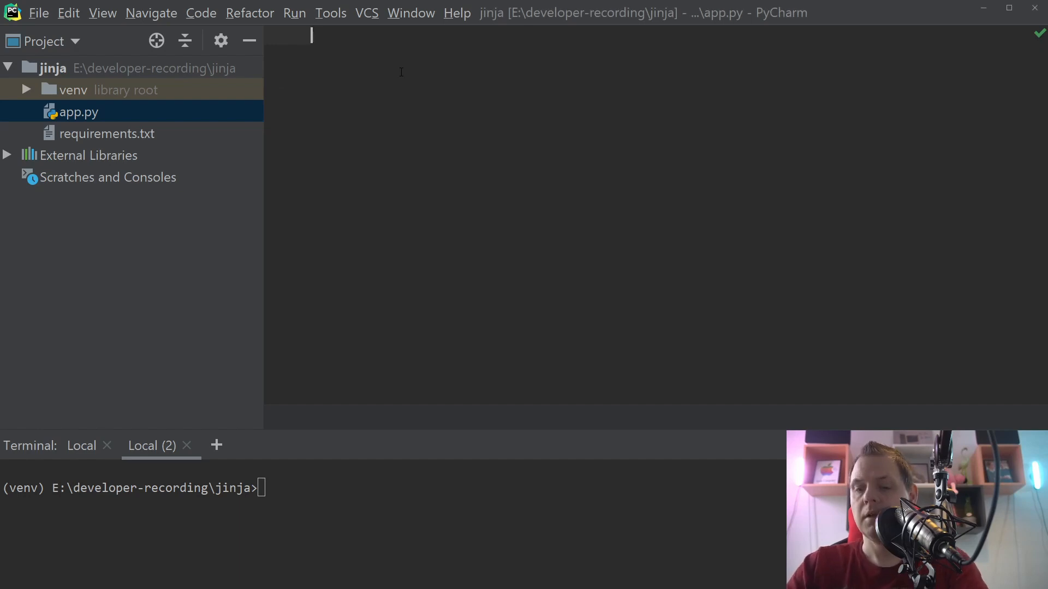
Import jinja2 and start jinja_env = jinja2.Environment(loader=...) in app.py
type("import jinja2")
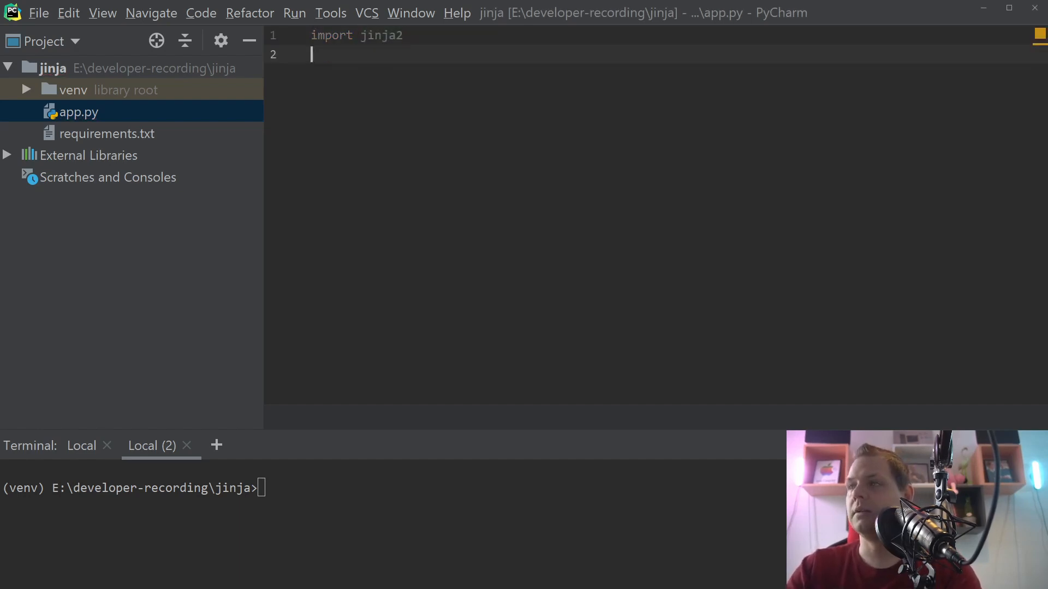
type("jinja2")
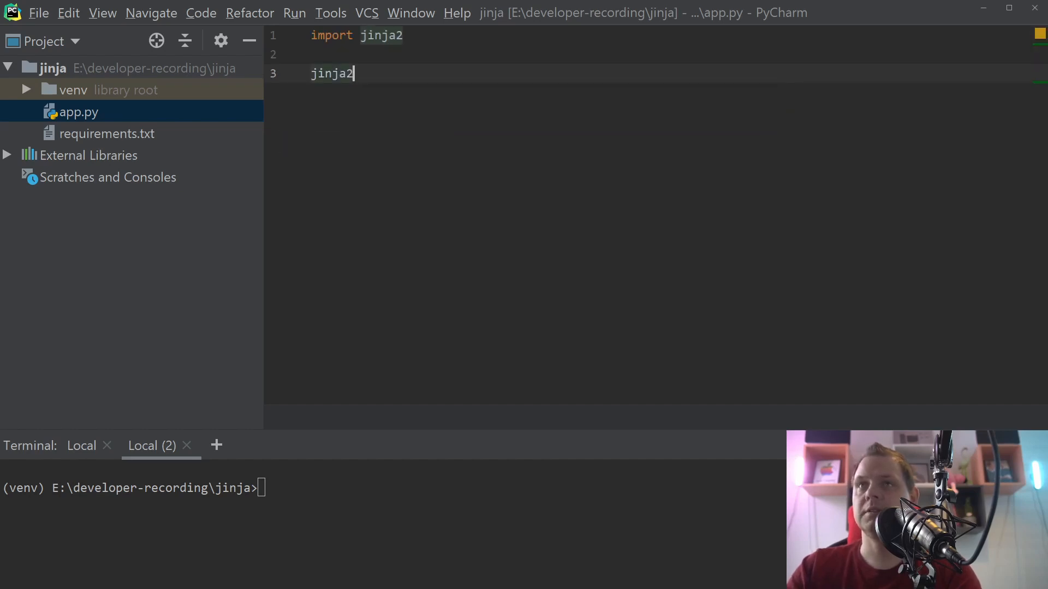
type("_env =")
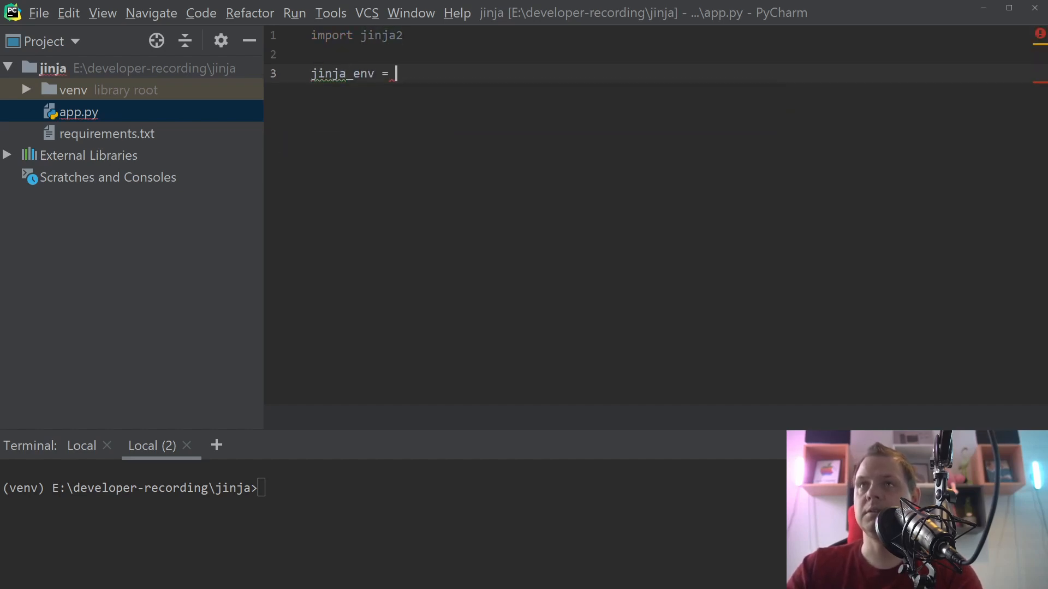
type("jinja2.En")
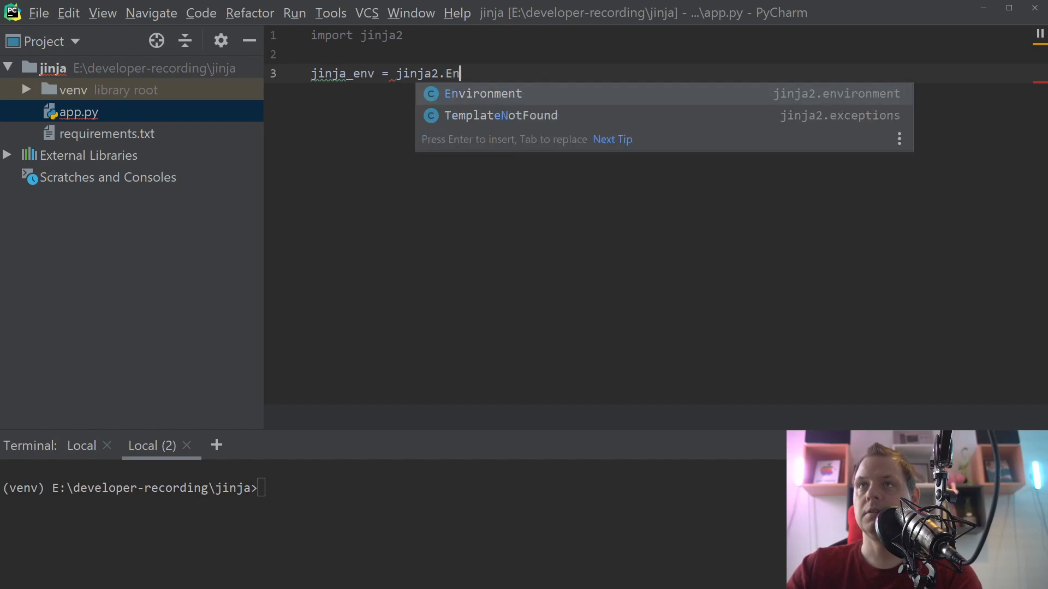
type("Environment(loader=")
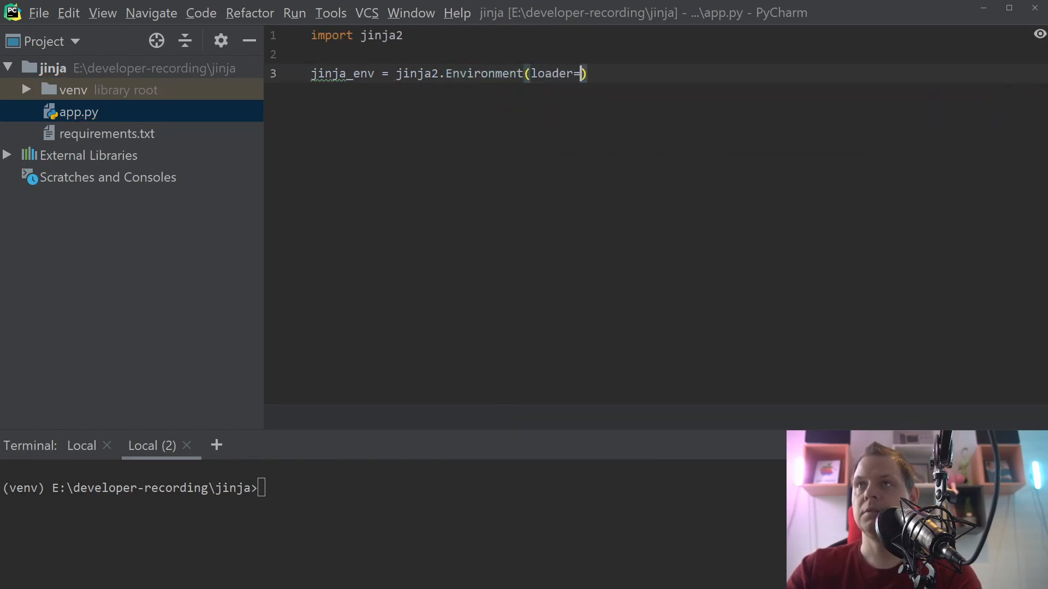
Complete the loader as jinja2.FileSystemLoader('template')
type("File")
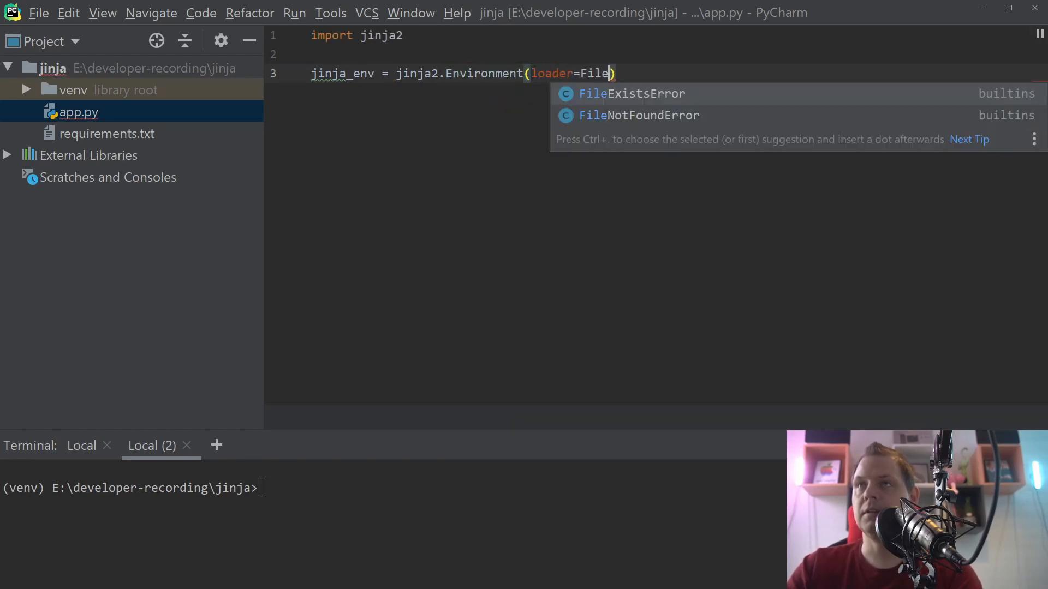
type("jinja2.")
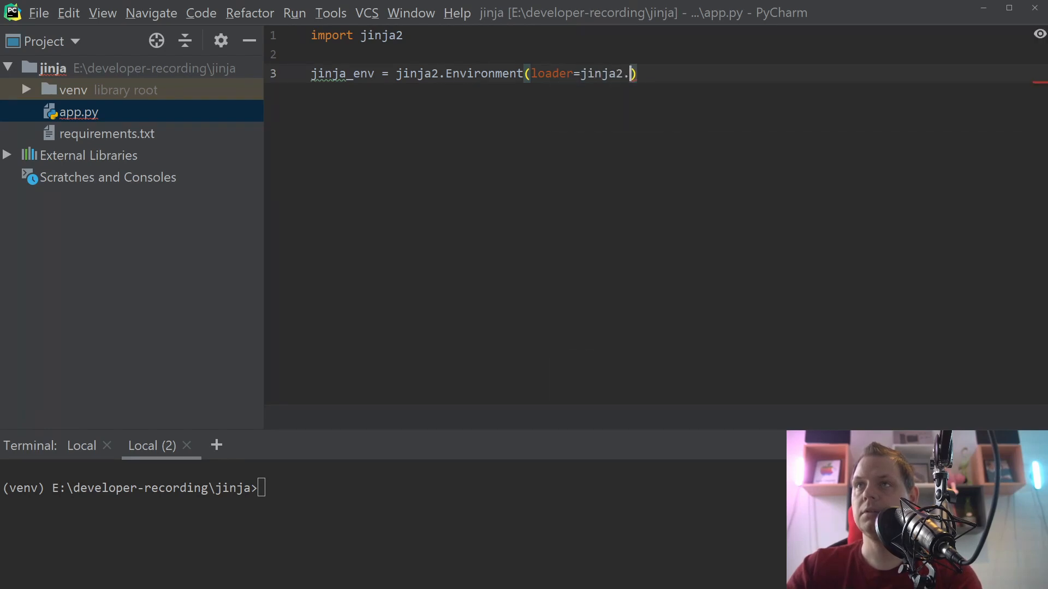
type("FileSystemLoader(")
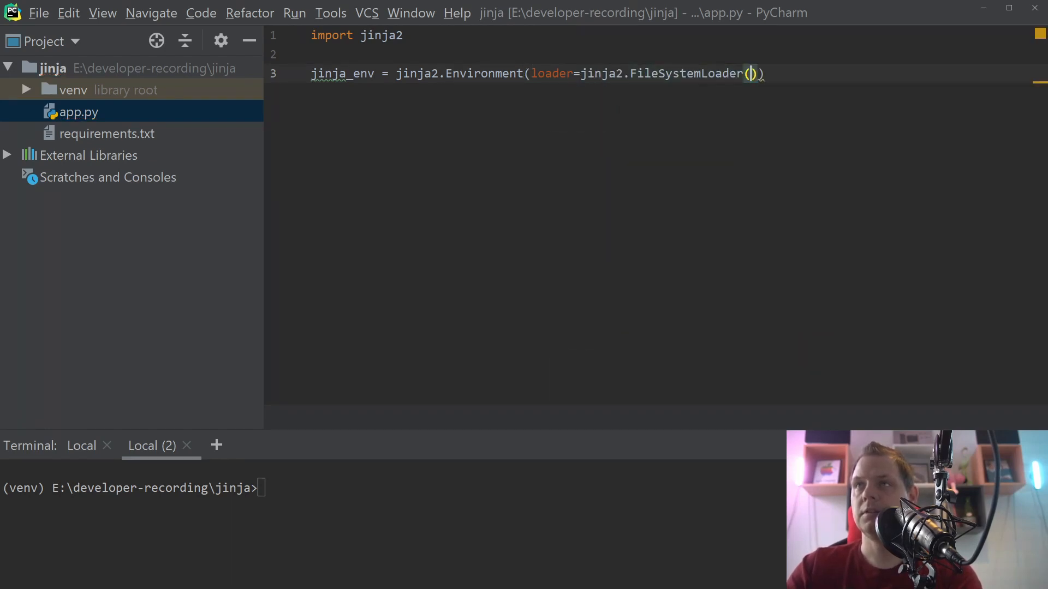
type("'template'")
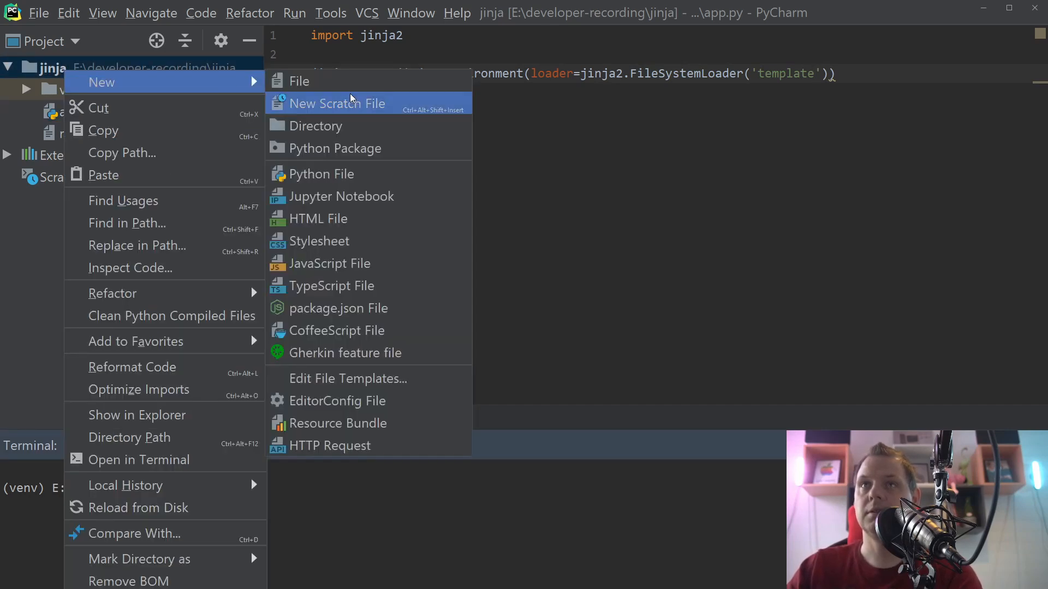
Create a new HTML5 file template/layout.html in the jinja project, then return to app.py
left_click(319, 218)
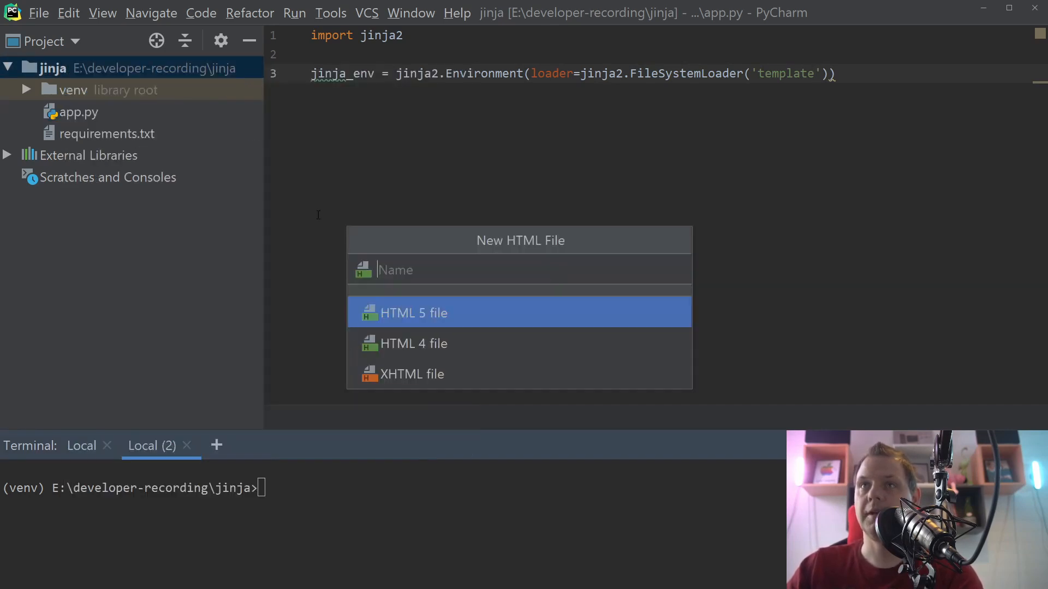
type("template/layo")
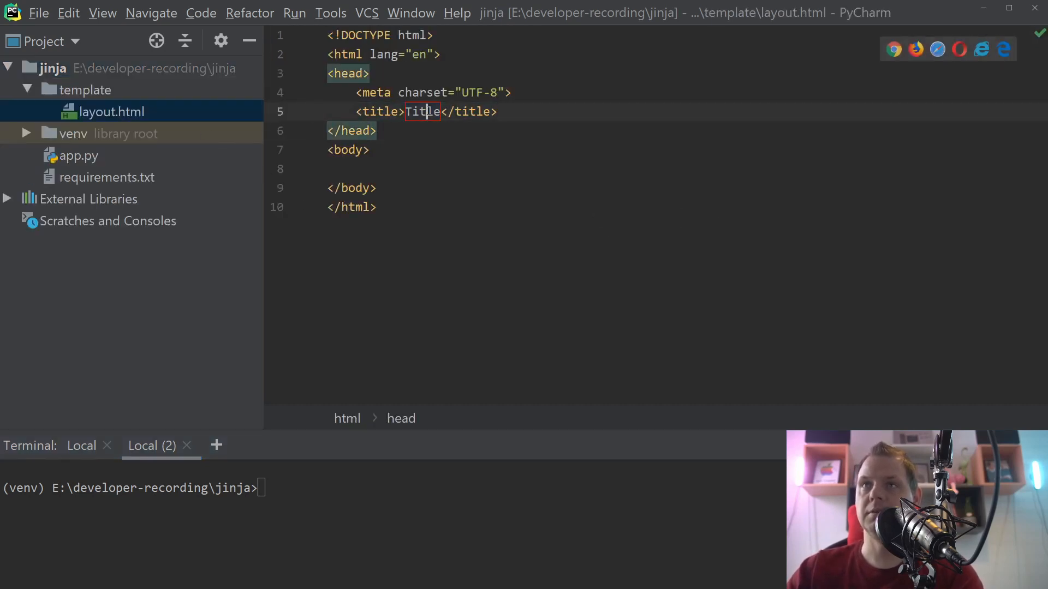
left_click(79, 155)
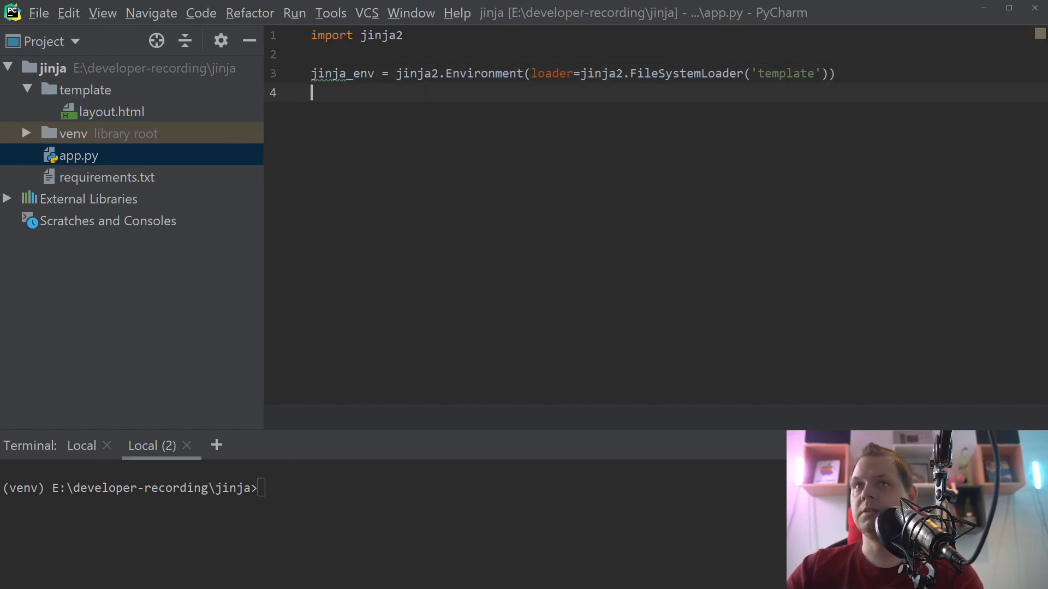
Add an empty jinja_var = {} dictionary spread over several lines
type("jinja_")
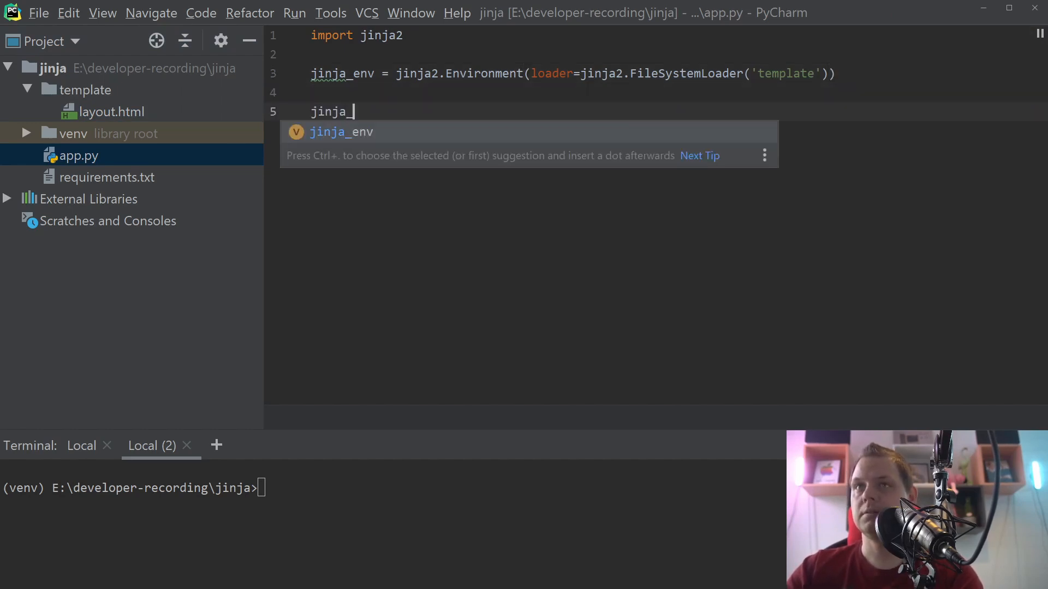
type("var = {}")
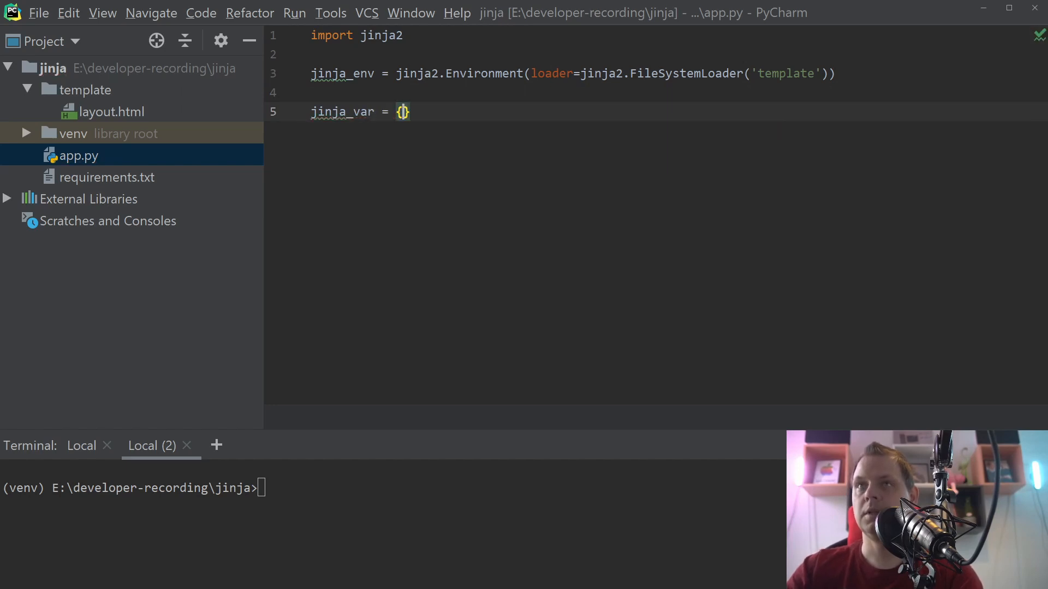
key("enter")
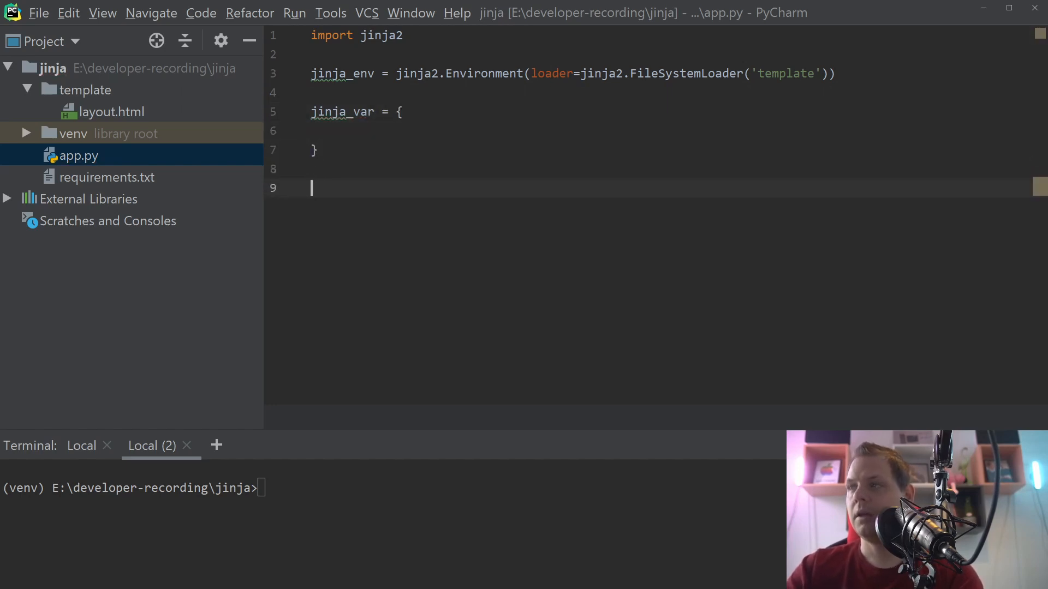
Load layout.html via jinja_env.get_template and print template.render(jinja_var)
type("template")
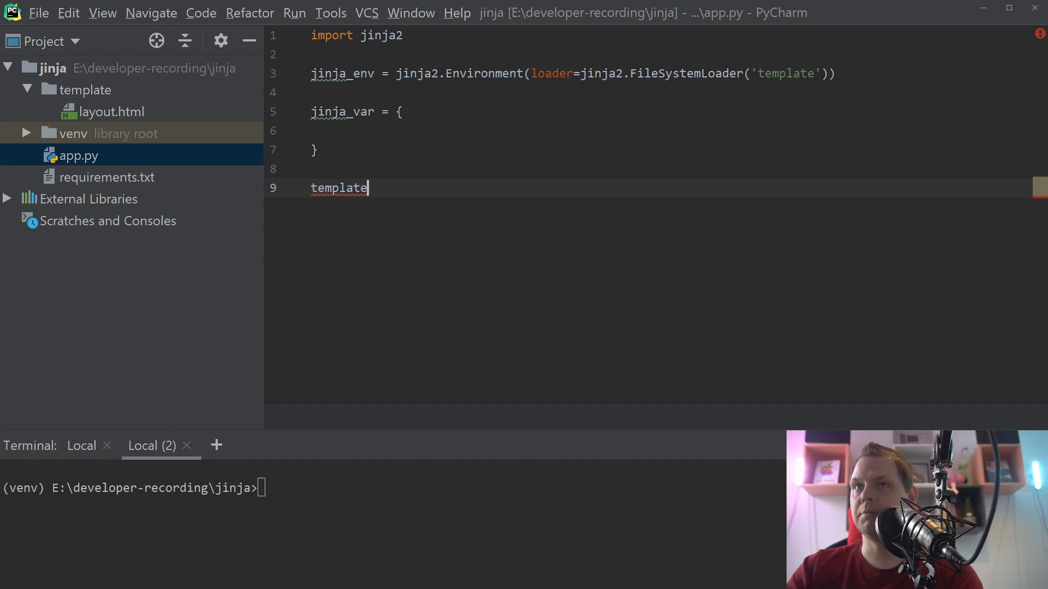
type("= j")
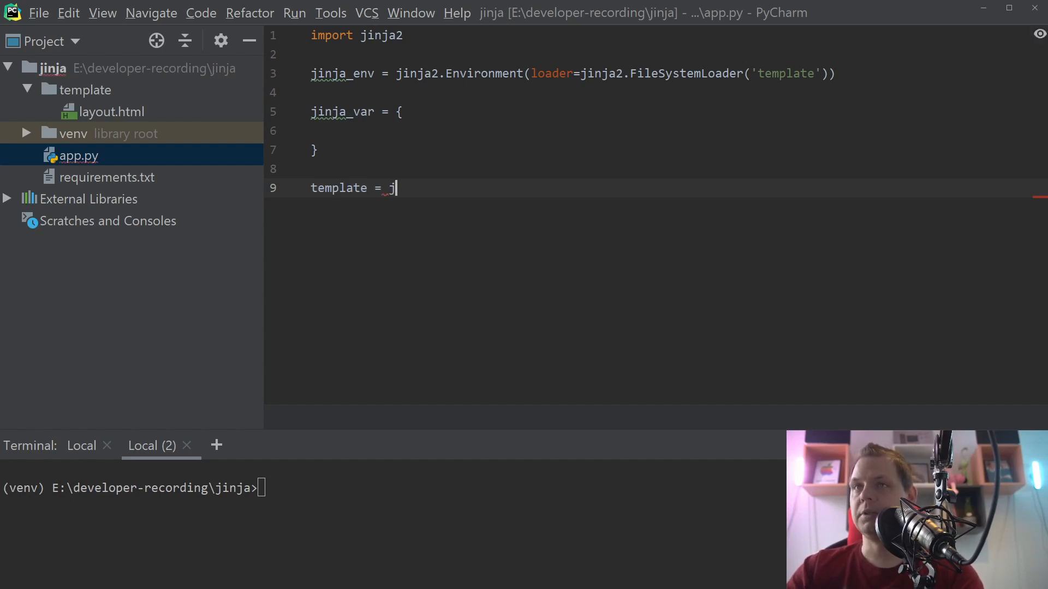
type("inja_env.get_template(jinja_var")
type("print(")
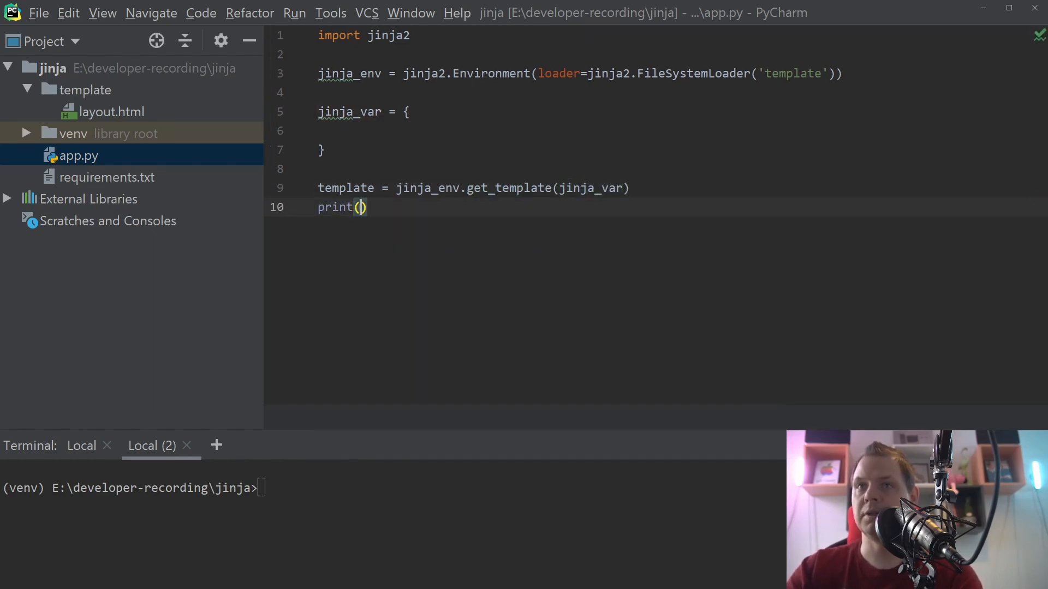
type("template.render(")
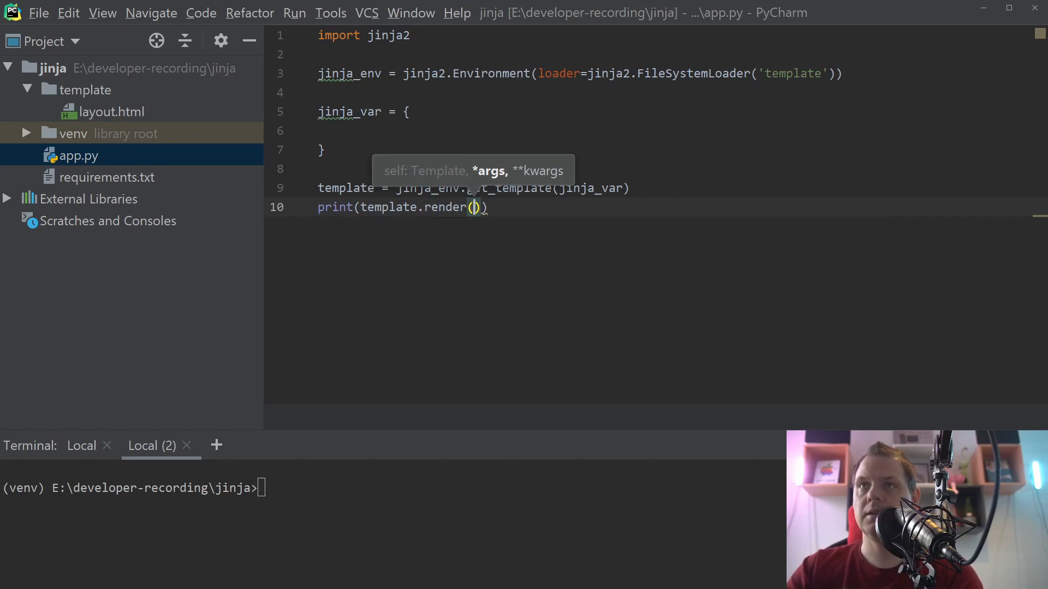
type("jinja_var")
left_click(473, 187)
type("'layou")
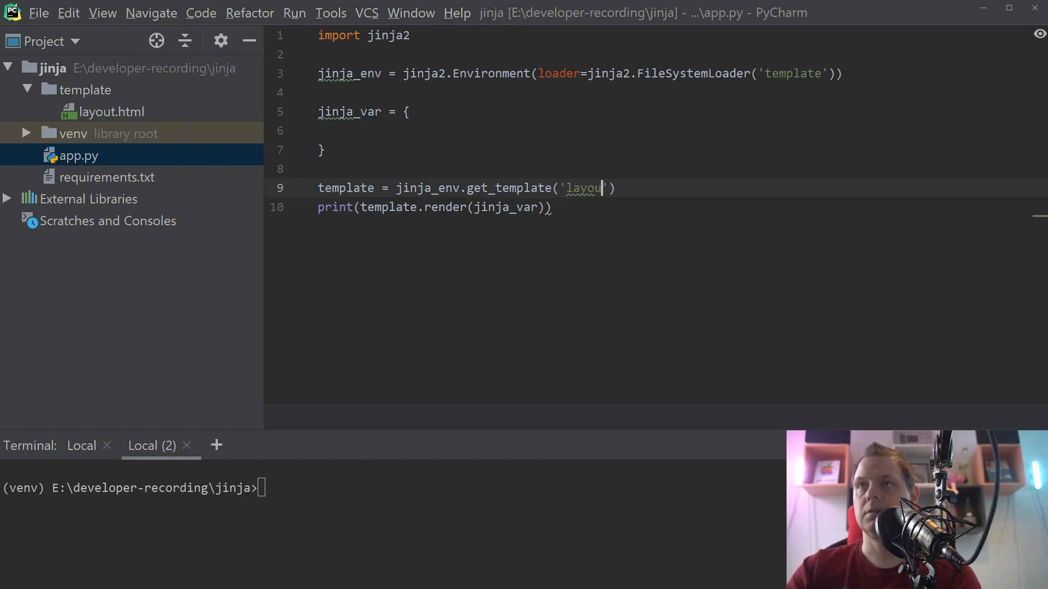
type(".html")
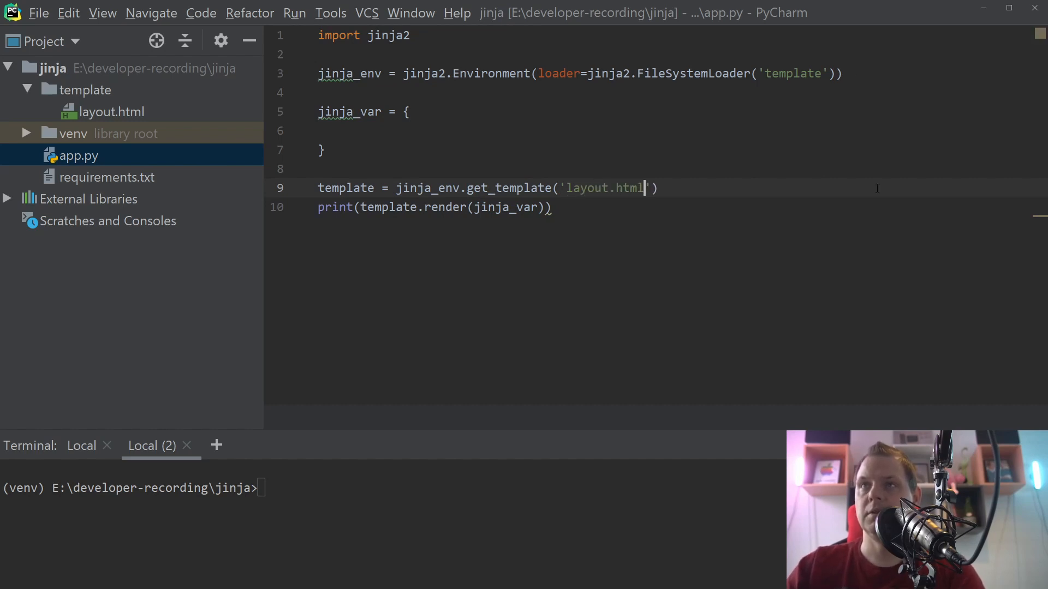
type("pytho")
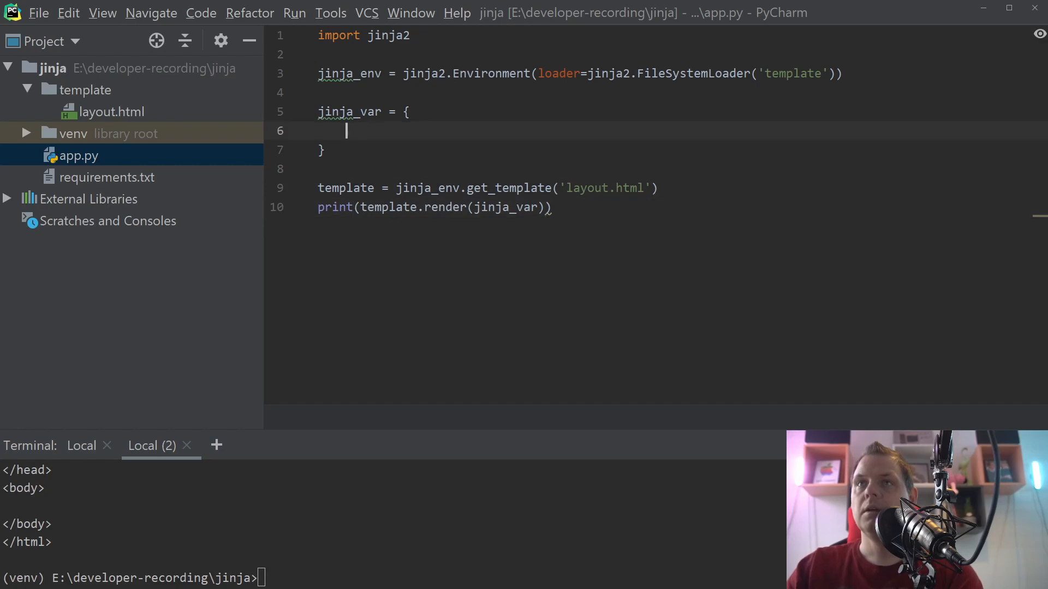
Add 'users': ['User 1', 'User 2', 'User 3'] to the jinja_var dictionary
type("'users'")
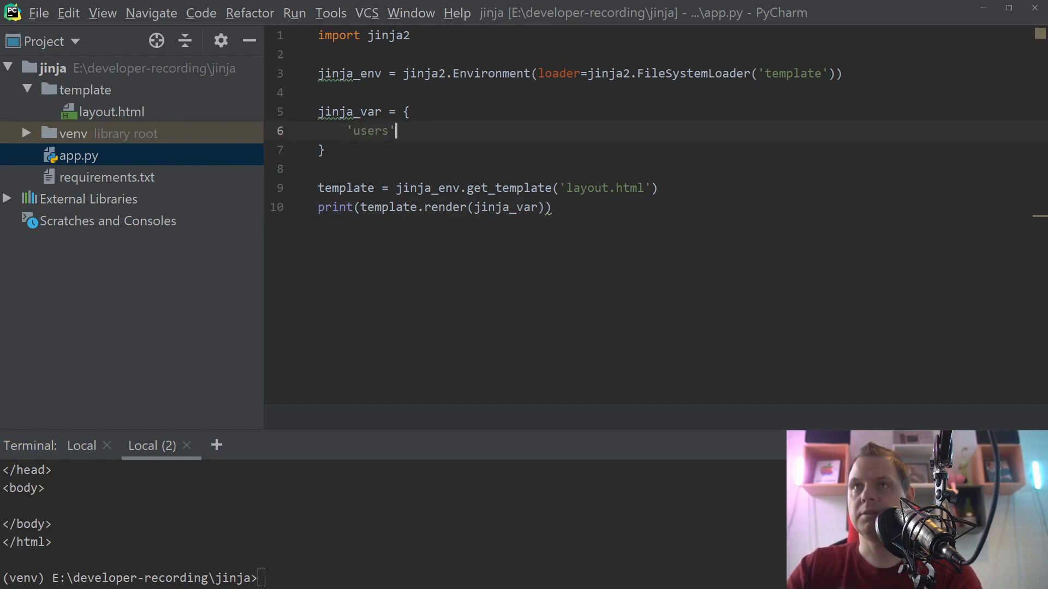
type(": []")
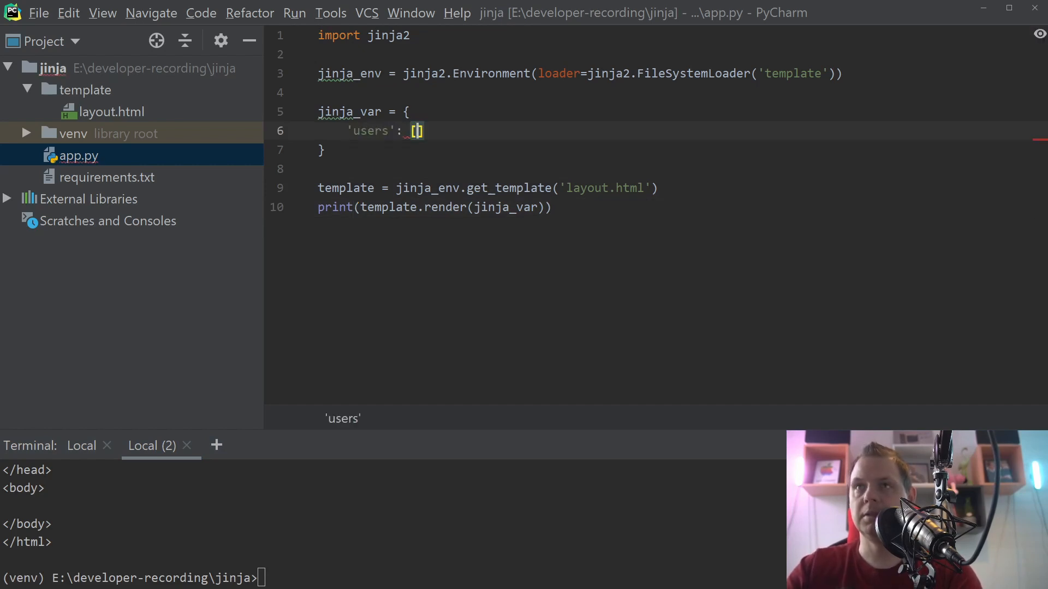
type("'User 1', 'User")
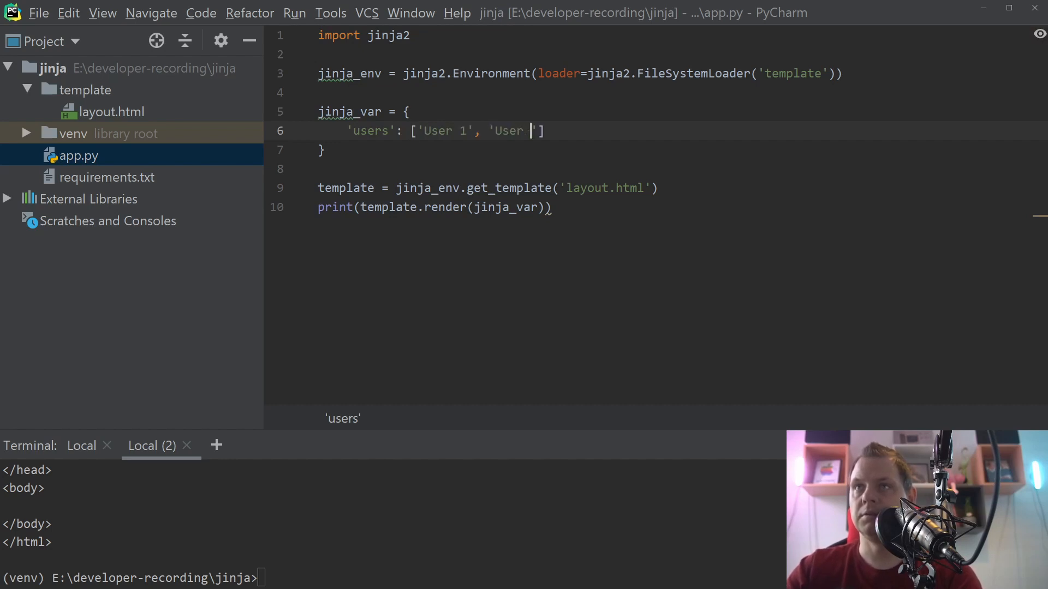
type("2',")
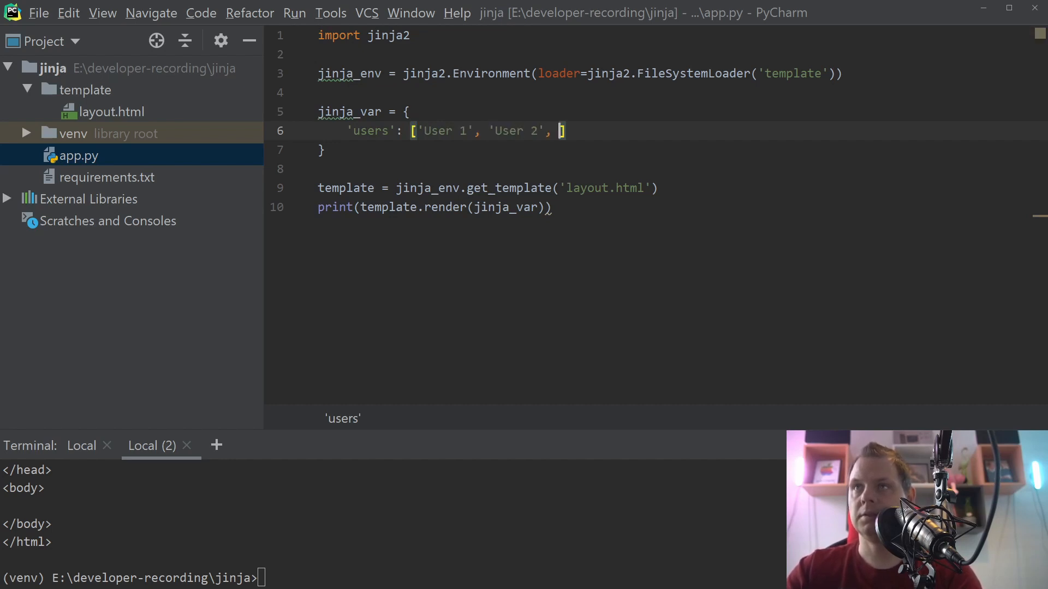
type("'User 3'")
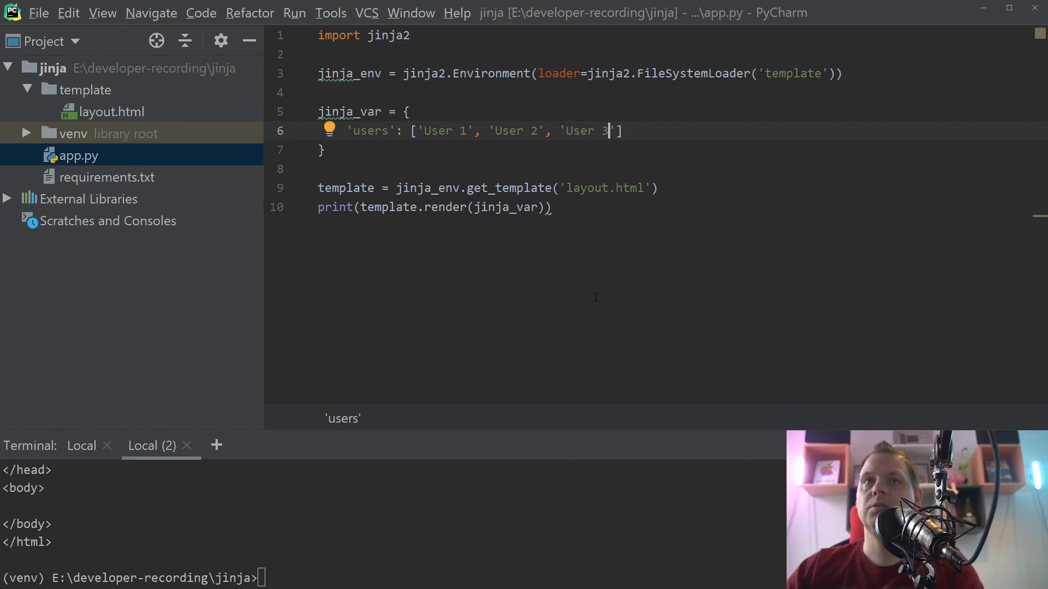
left_click(113, 111)
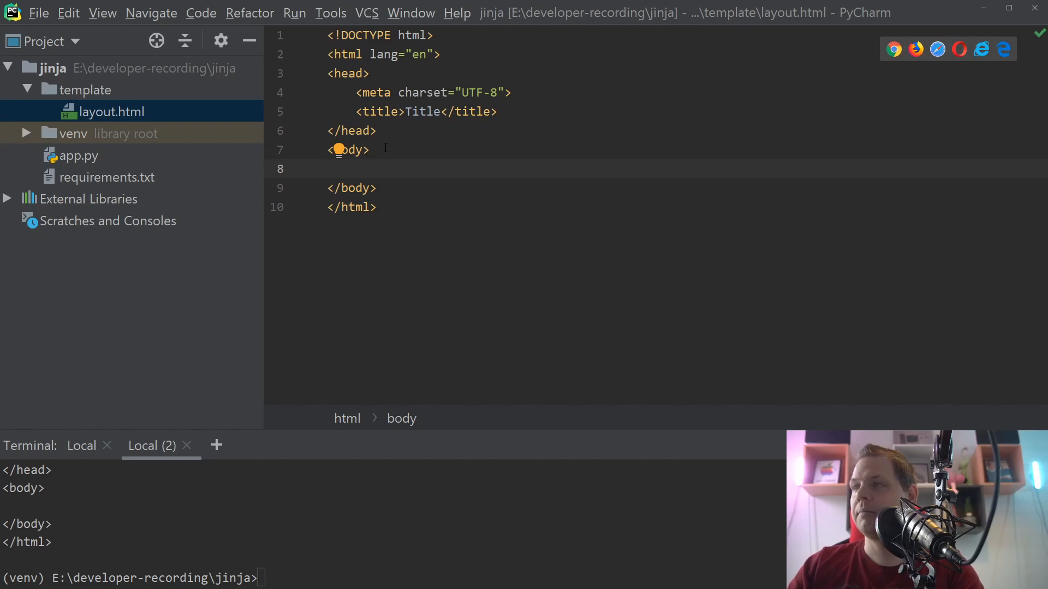
mouse_move(840, 242)
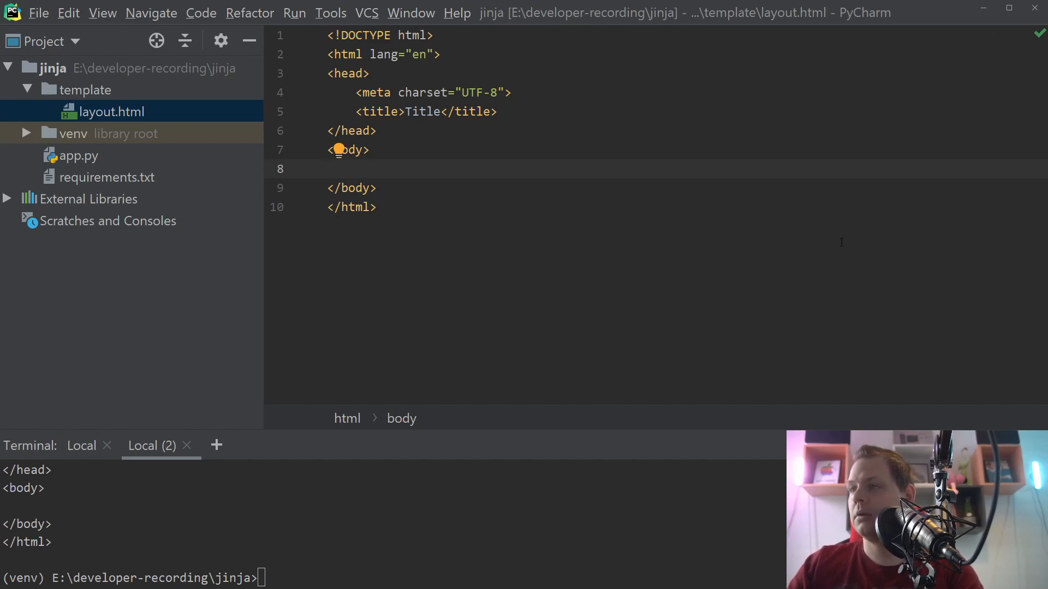
Add {% for user in users %} ... {% endfor %} inside the body of layout.html
key("enter")
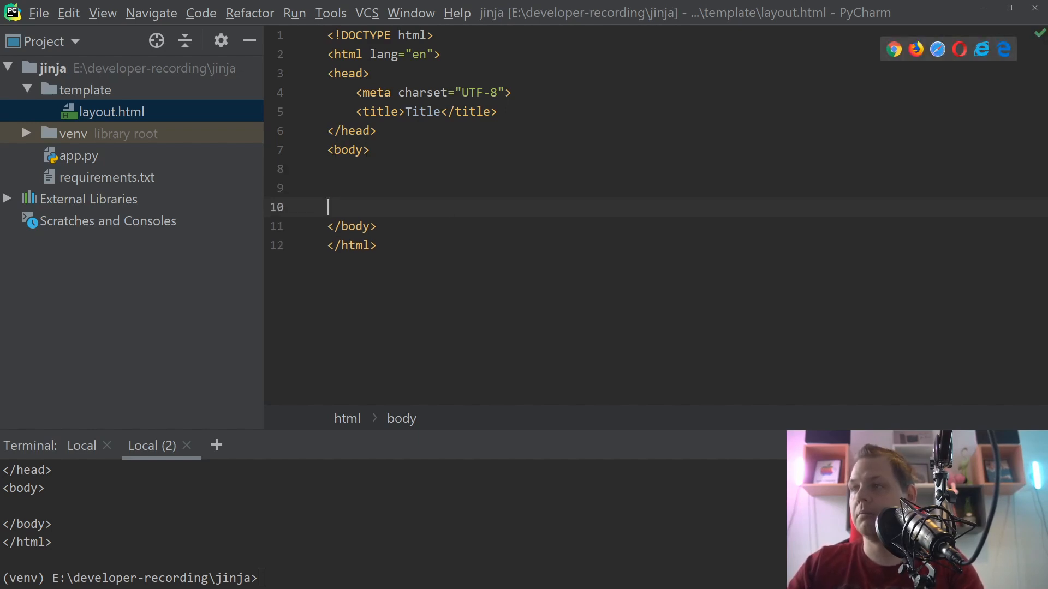
type("{")
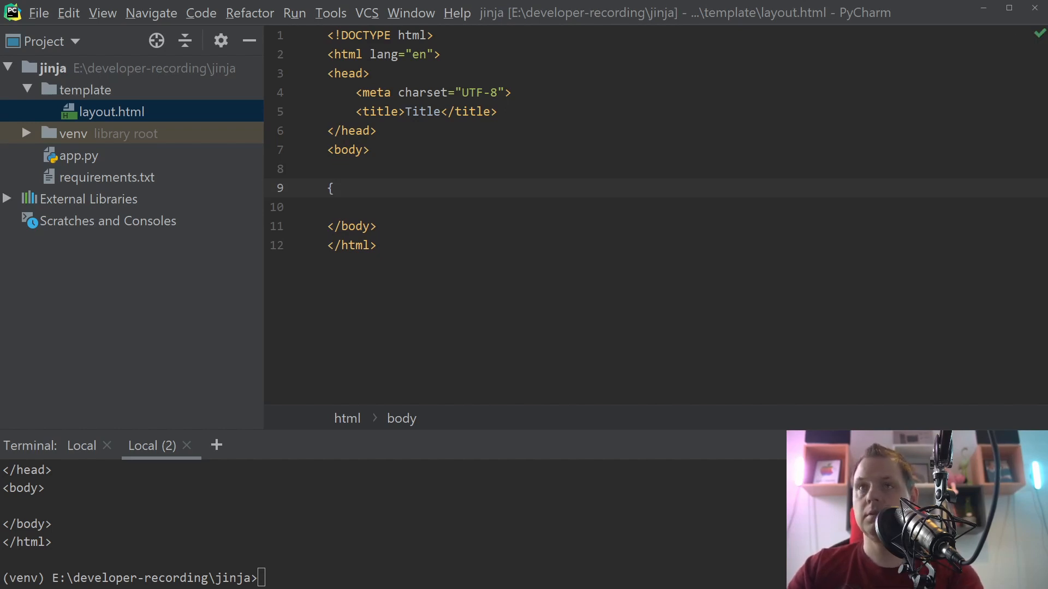
type("% f")
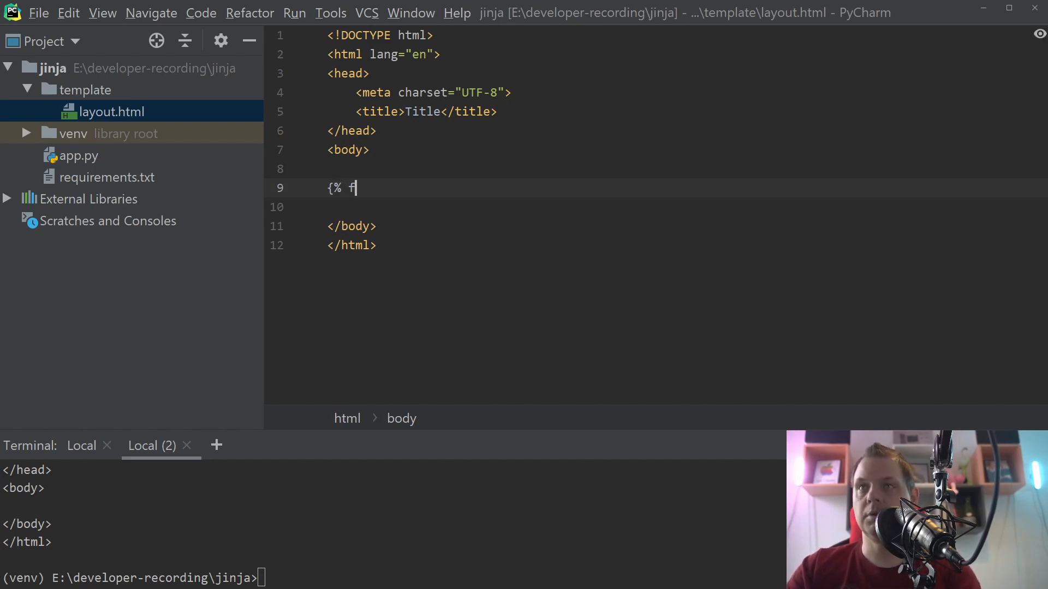
type("or")
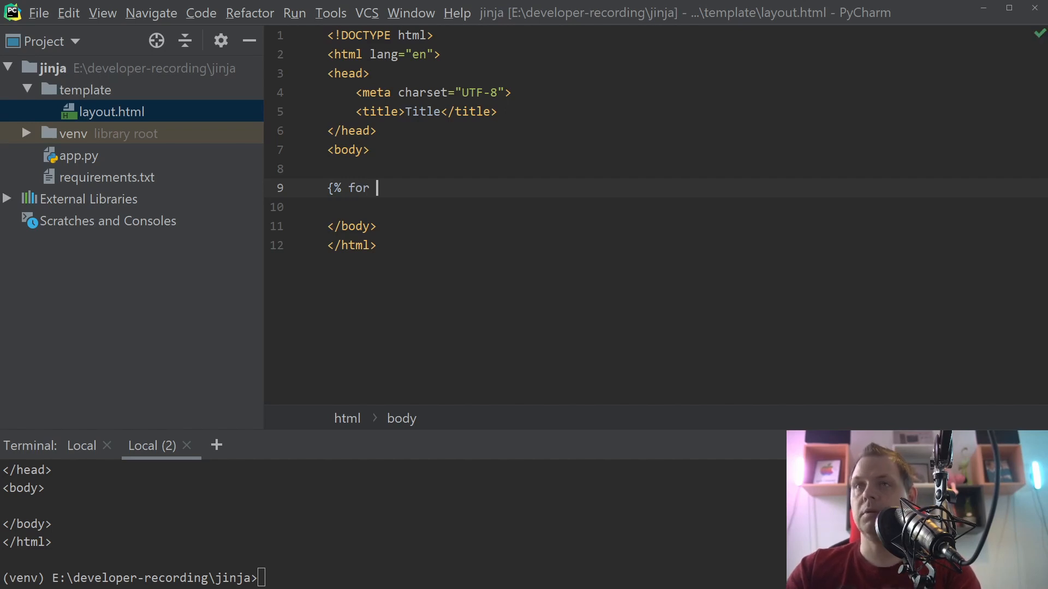
type("user in user")
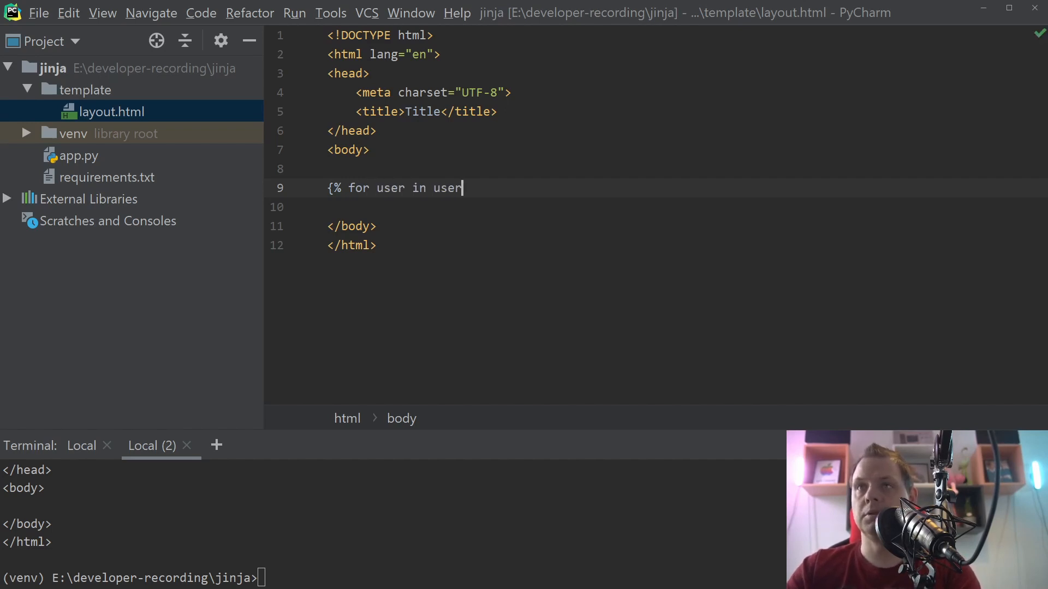
type("s")
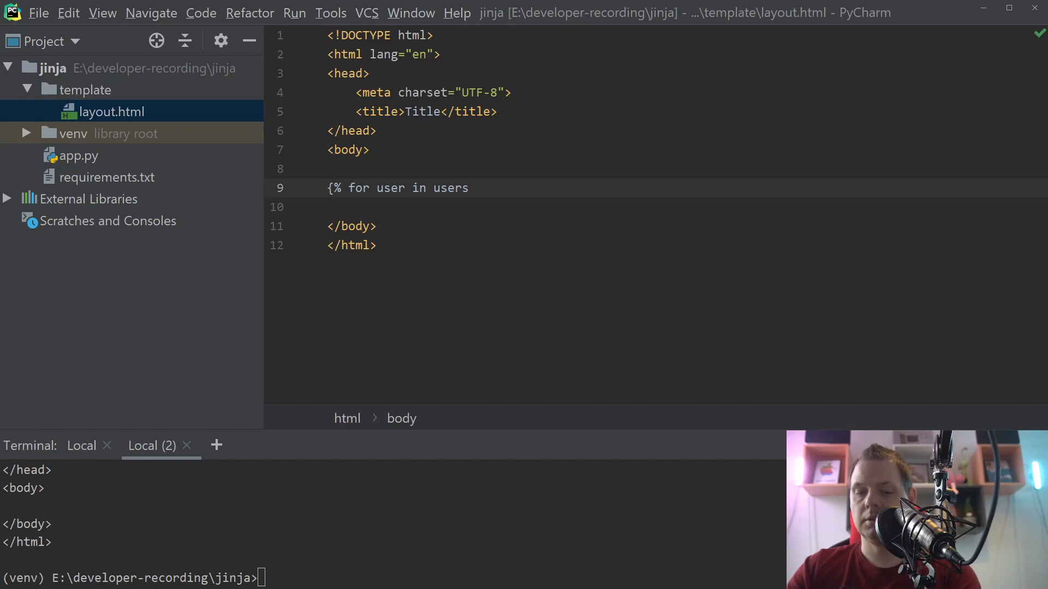
type("%}")
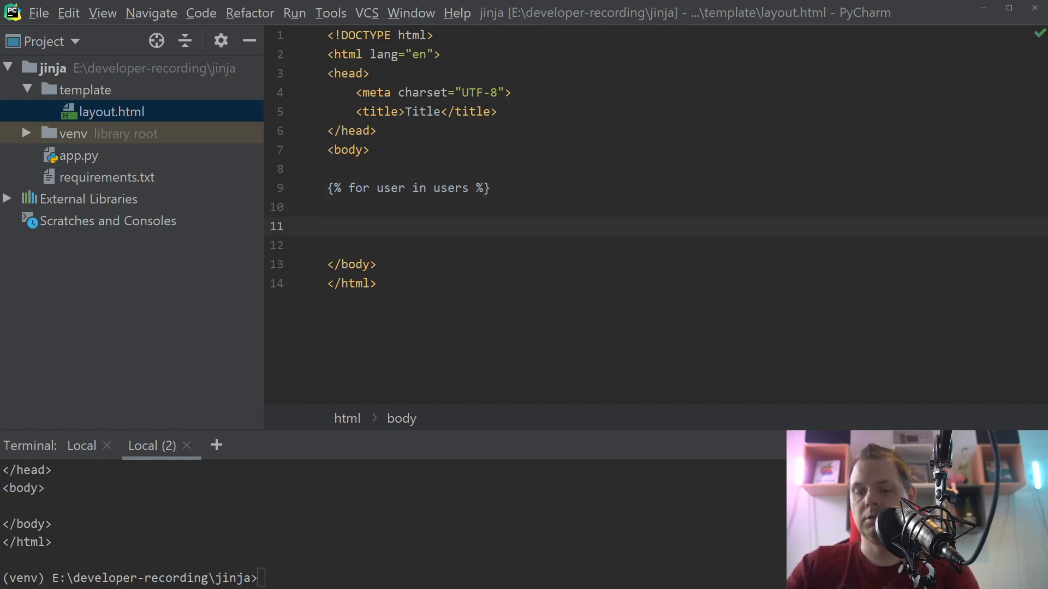
type("{%")
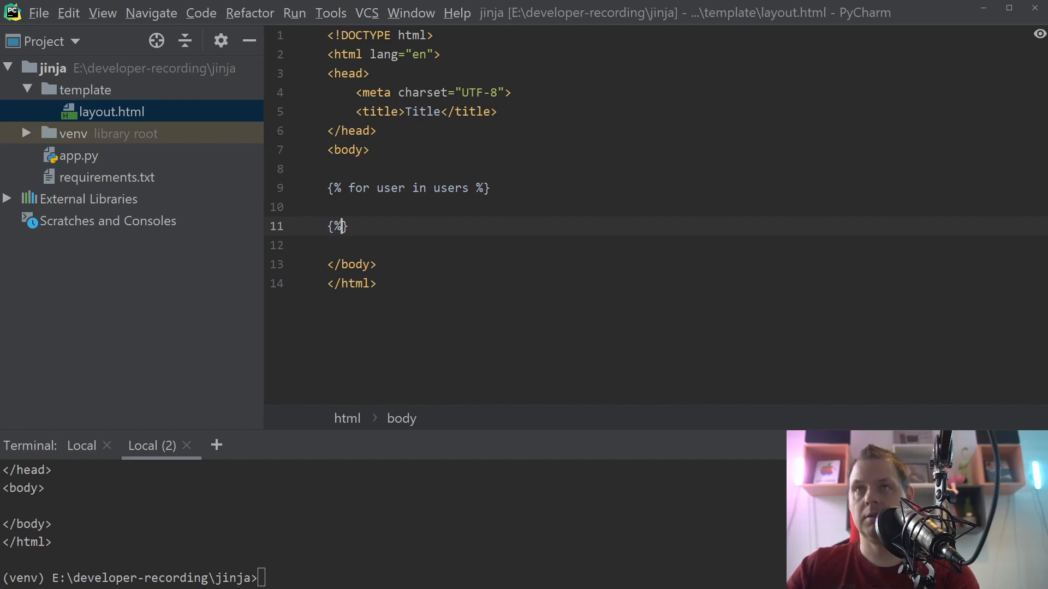
type("endfor %}")
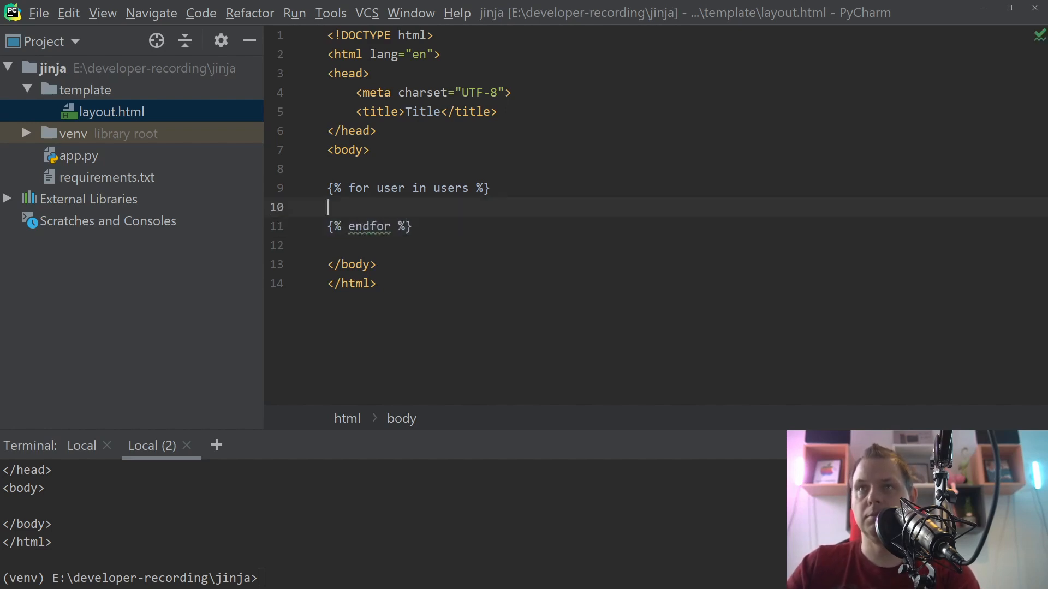
Output each user as <li>{{user}}</li> and close the </ul> list
type("<li></li>")
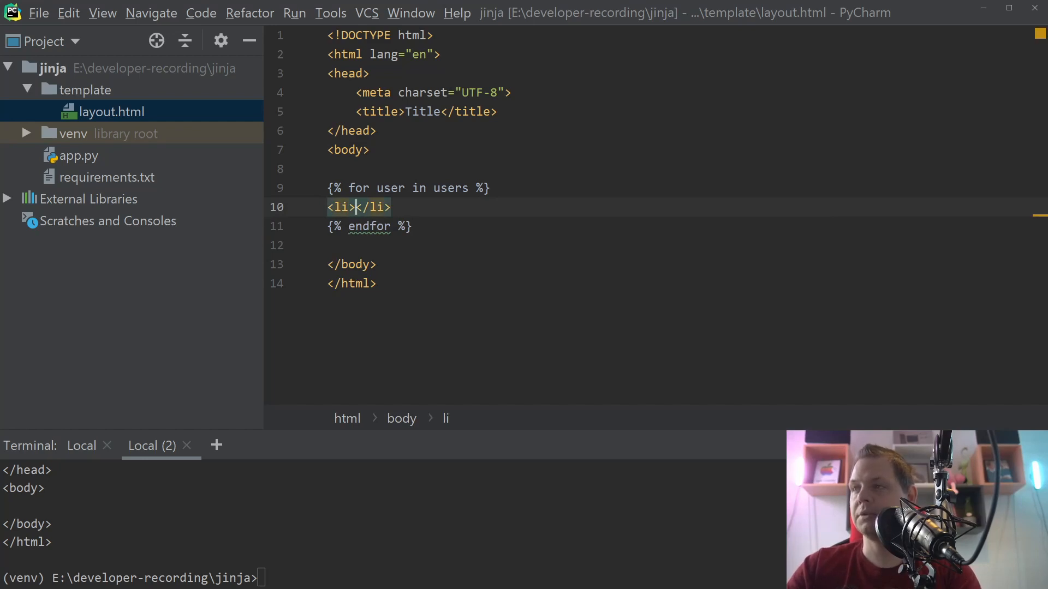
type("{{}}")
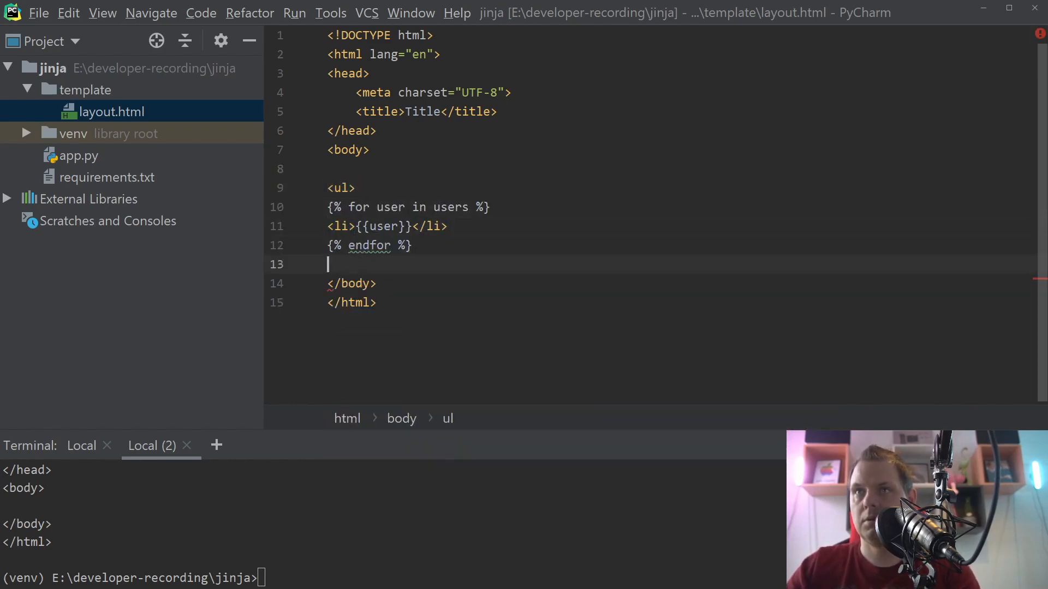
type("</ul>")
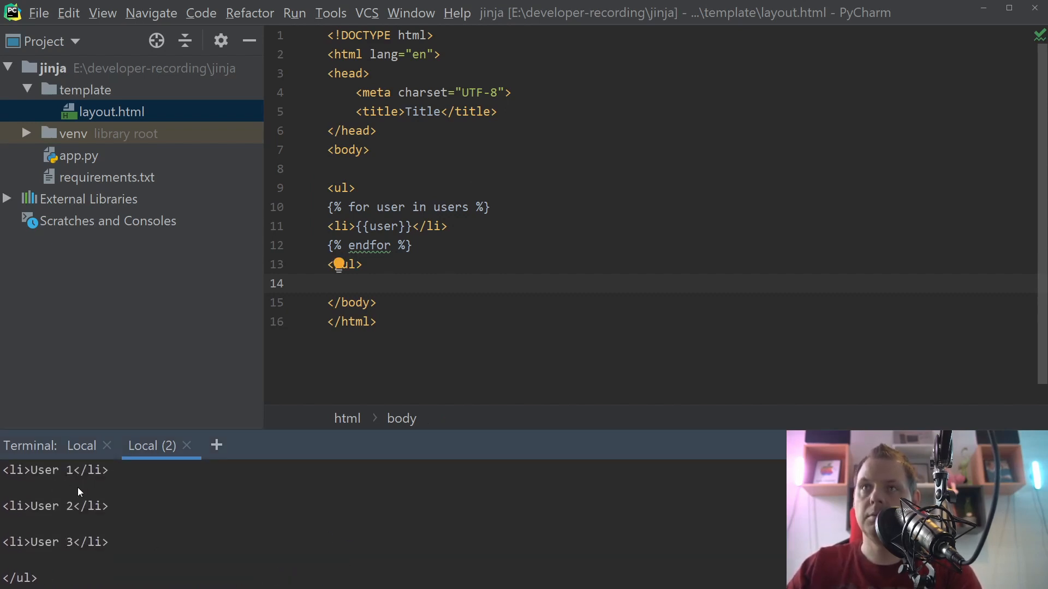
mouse_move(63, 546)
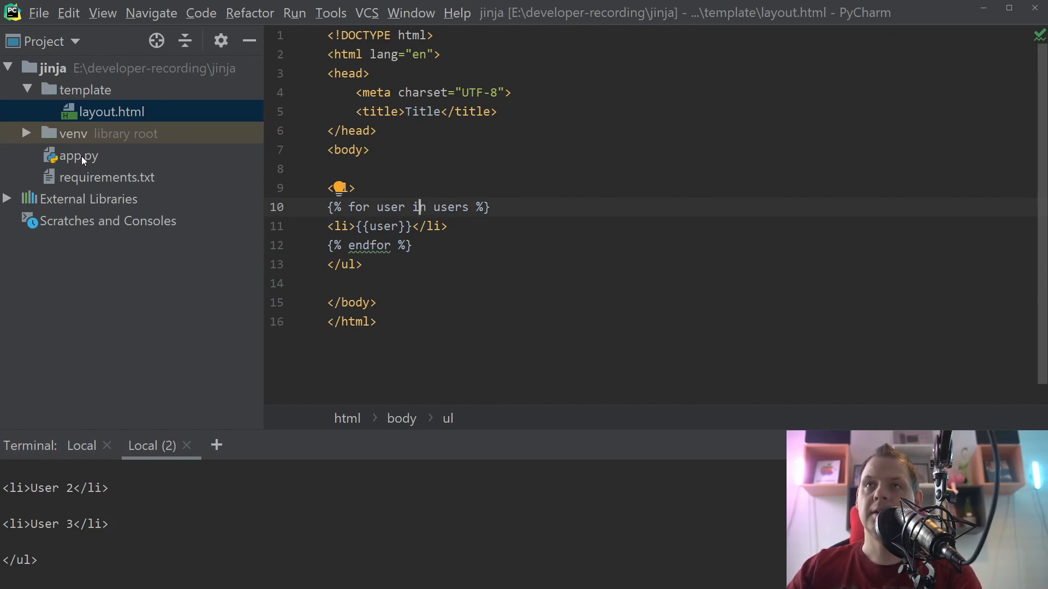
Copy app.py as app2.py in the project folder
left_click(79, 156)
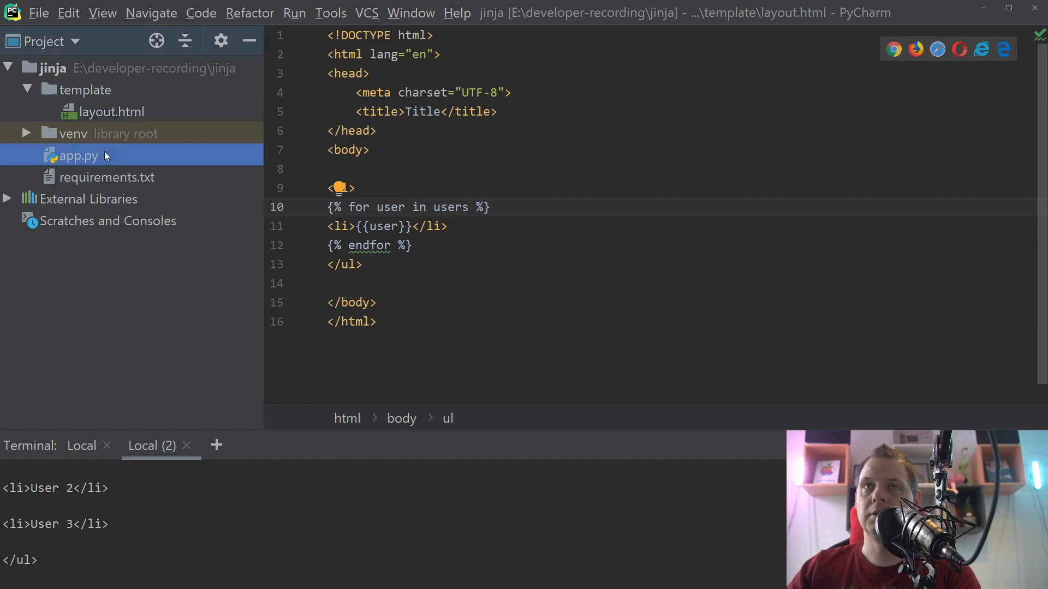
left_click(80, 156)
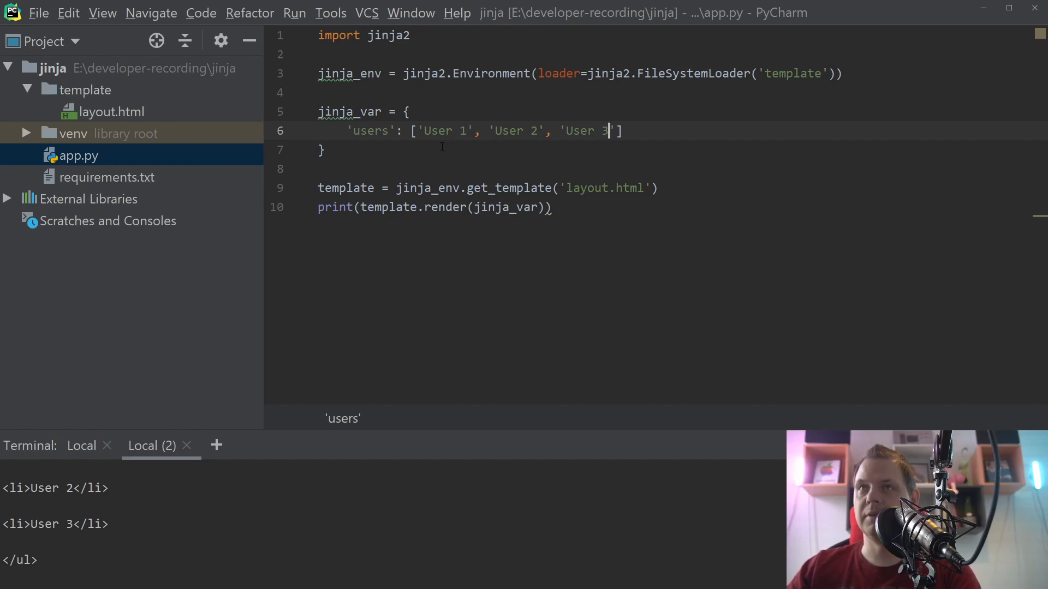
right_click(80, 156)
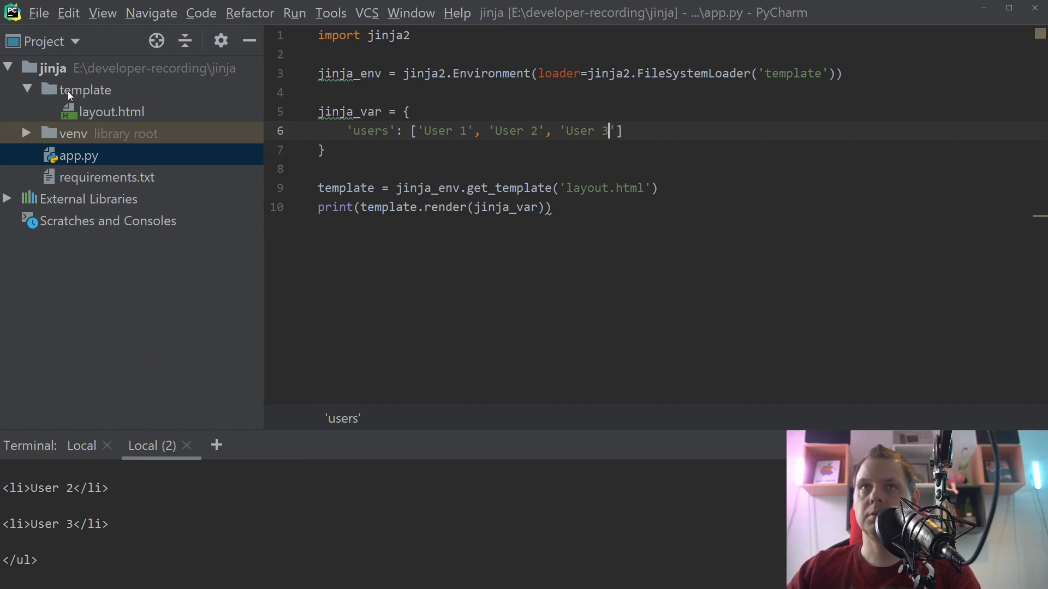
right_click(71, 155)
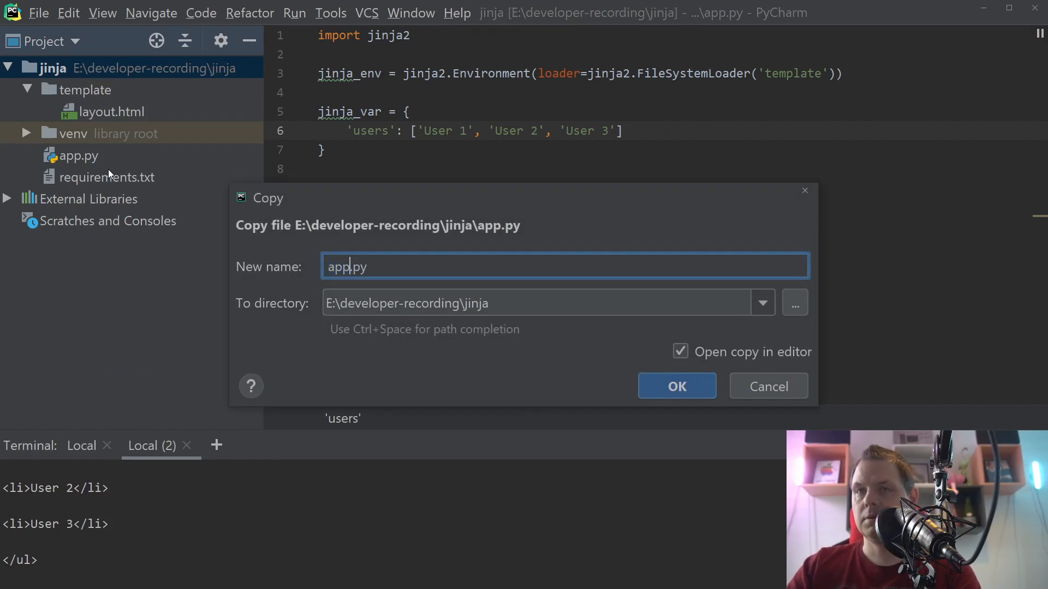
left_click(676, 385)
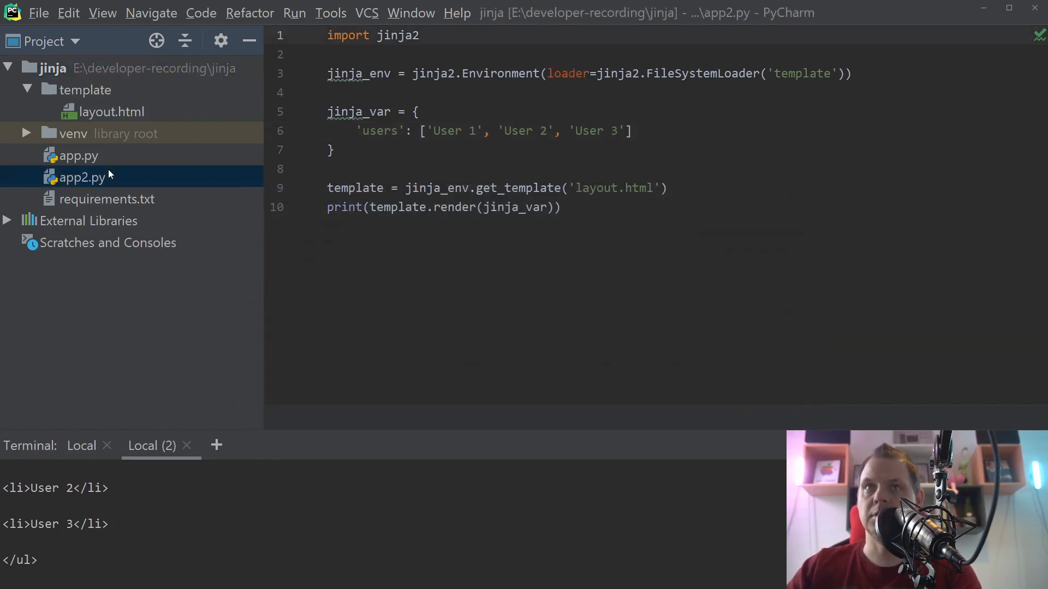
mouse_move(132, 118)
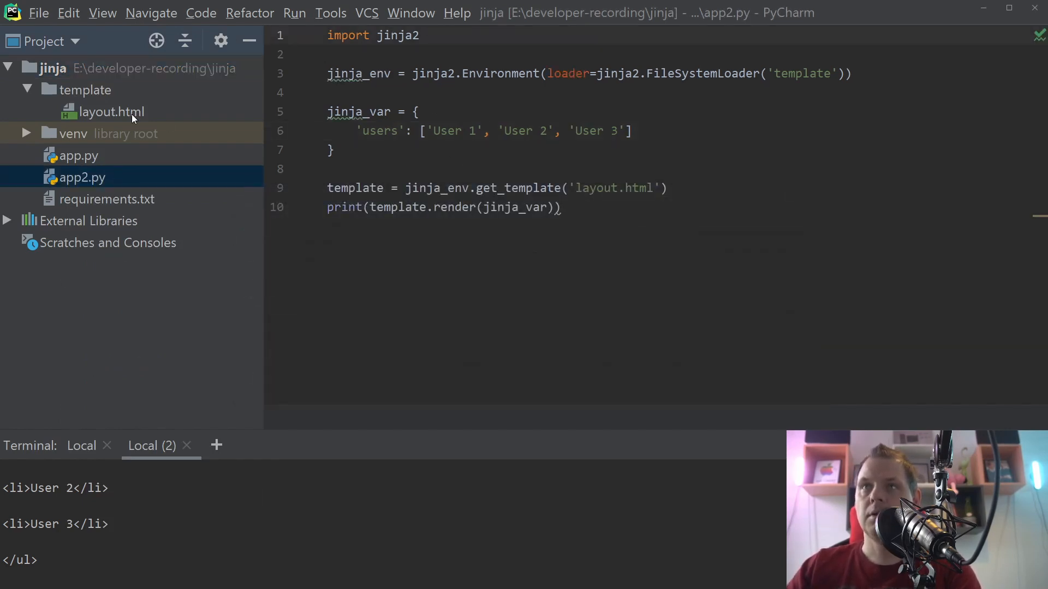
Copy template/layout.html as layout2.html
left_click(105, 111)
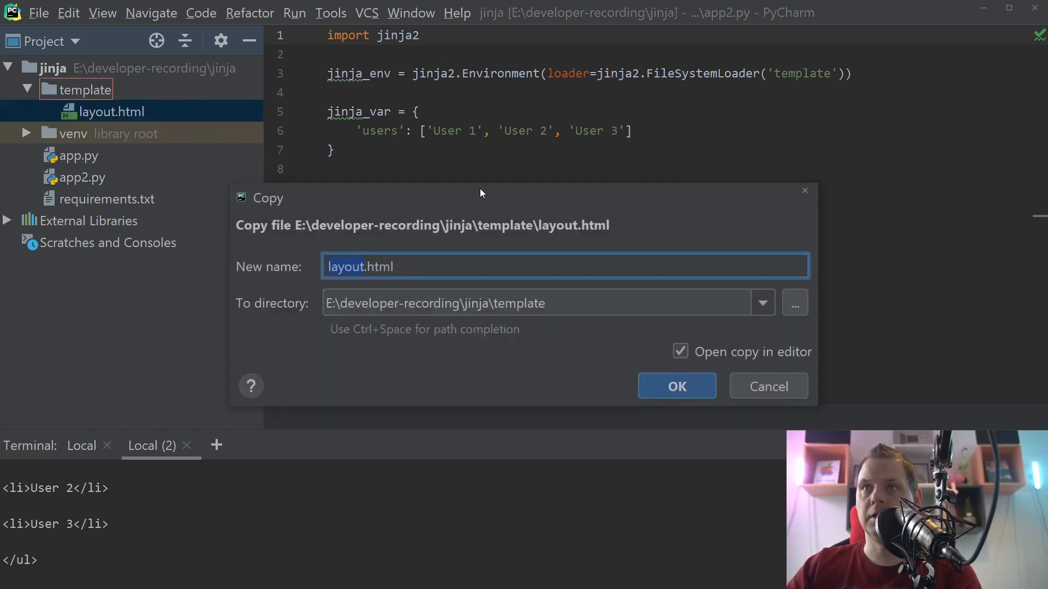
left_click(676, 385)
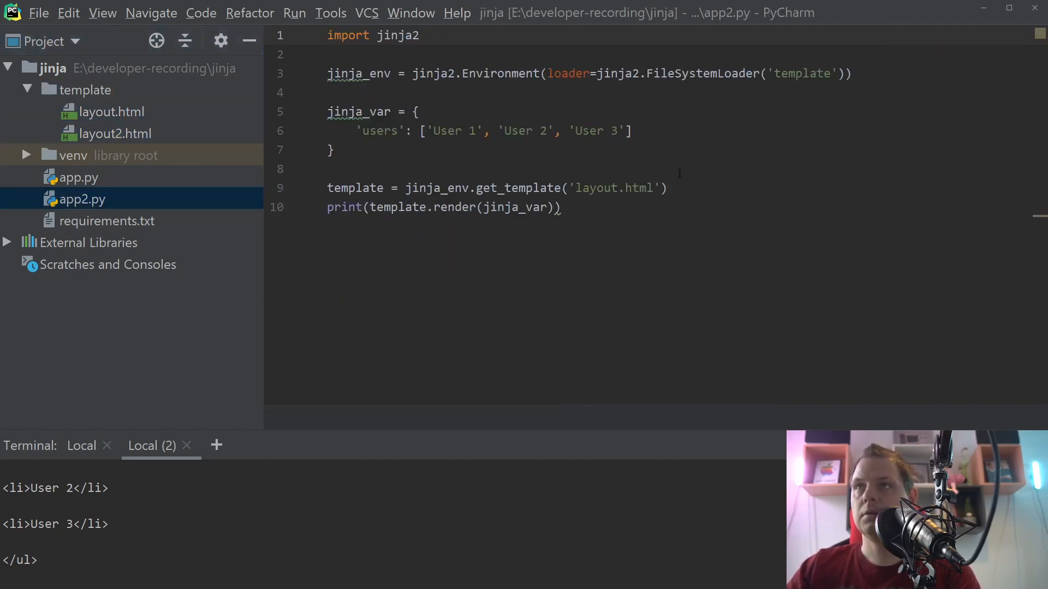
Point app2.py at layout2.html and add an employes dict with name 'Paris', office 'Denmark'
type("2")
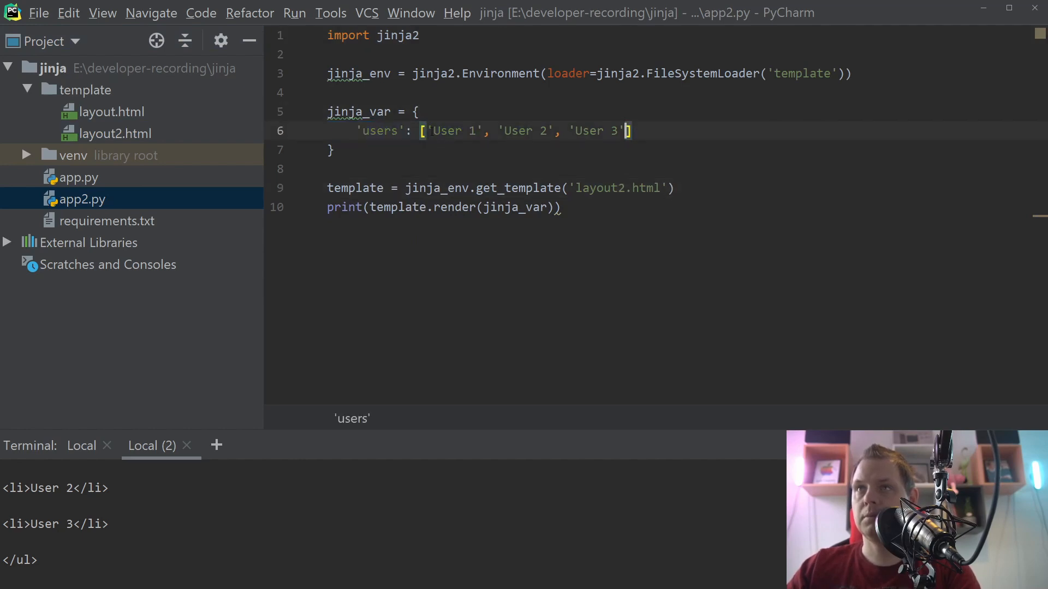
type("{}")
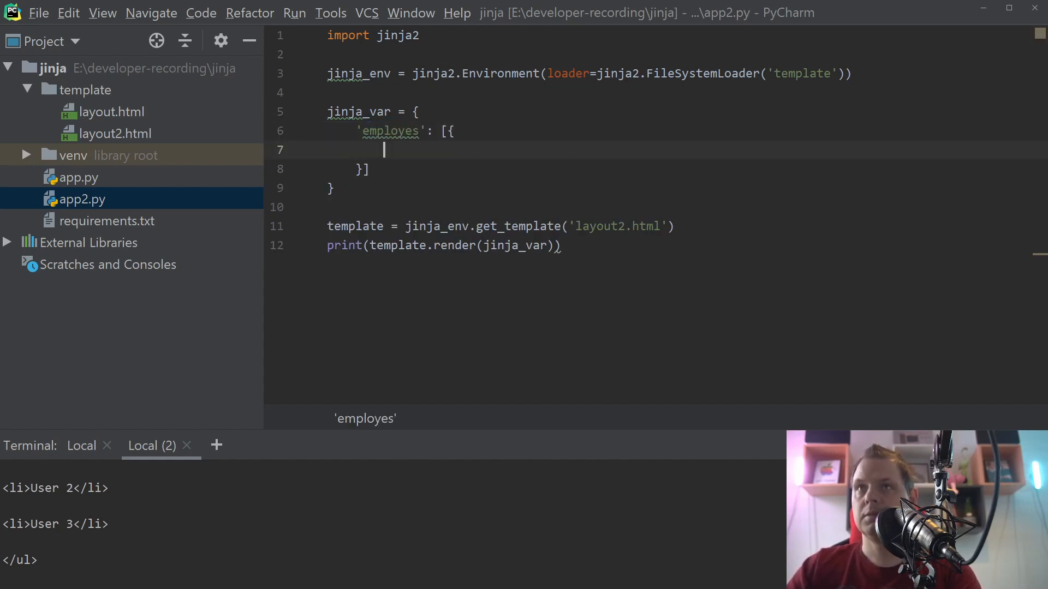
type("'na")
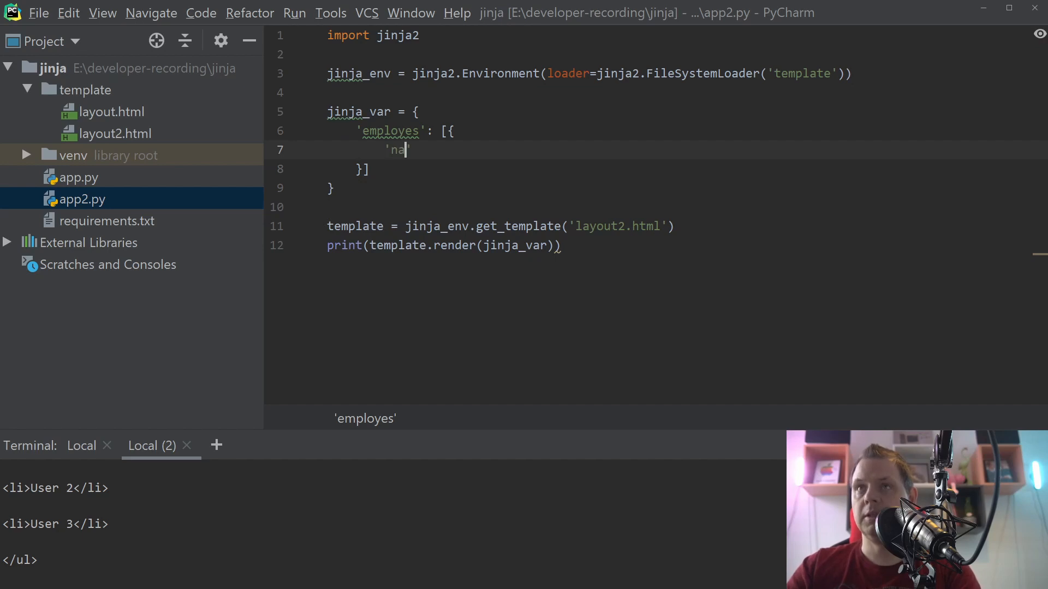
type("me': '")
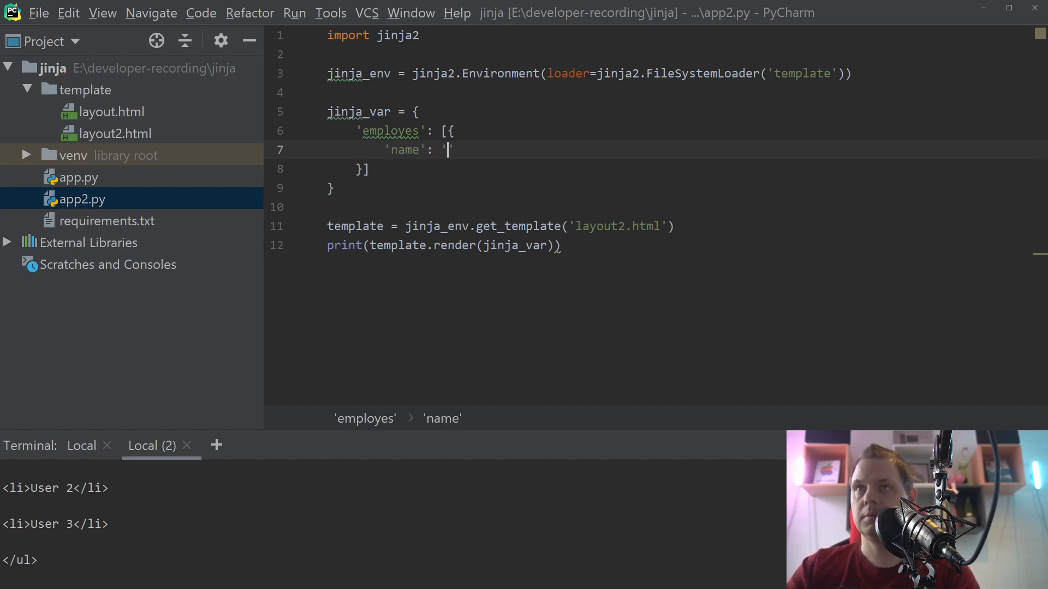
type("Paris',")
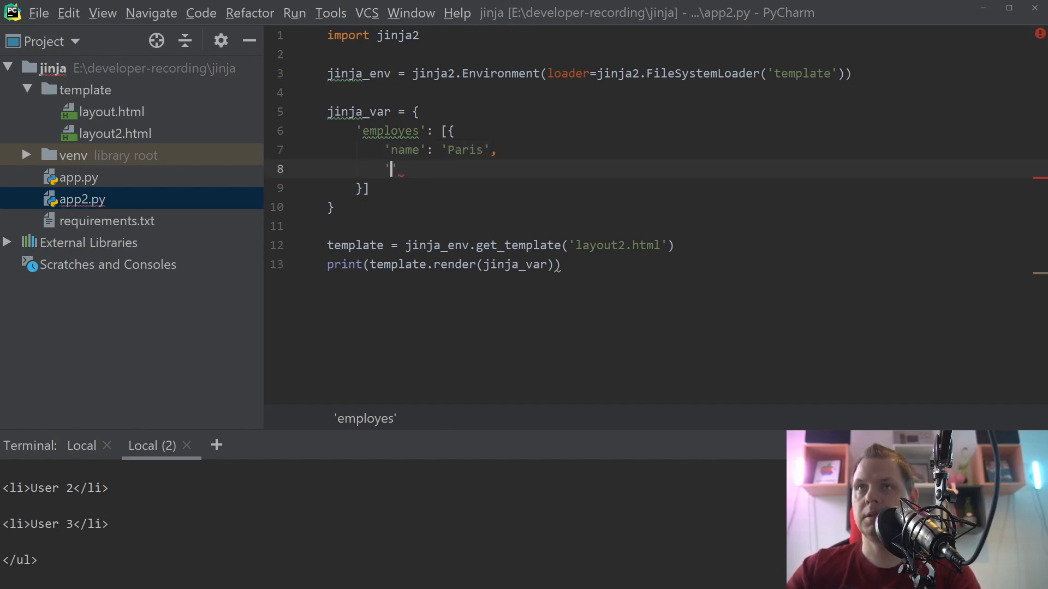
type("offi")
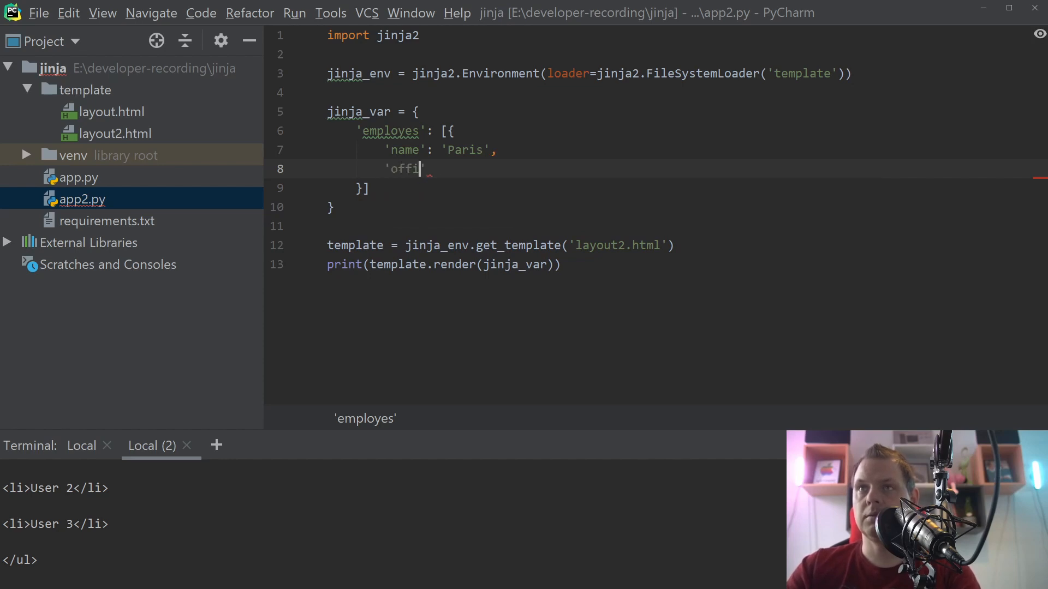
type("ce': 'Denmark'")
type("}, {")
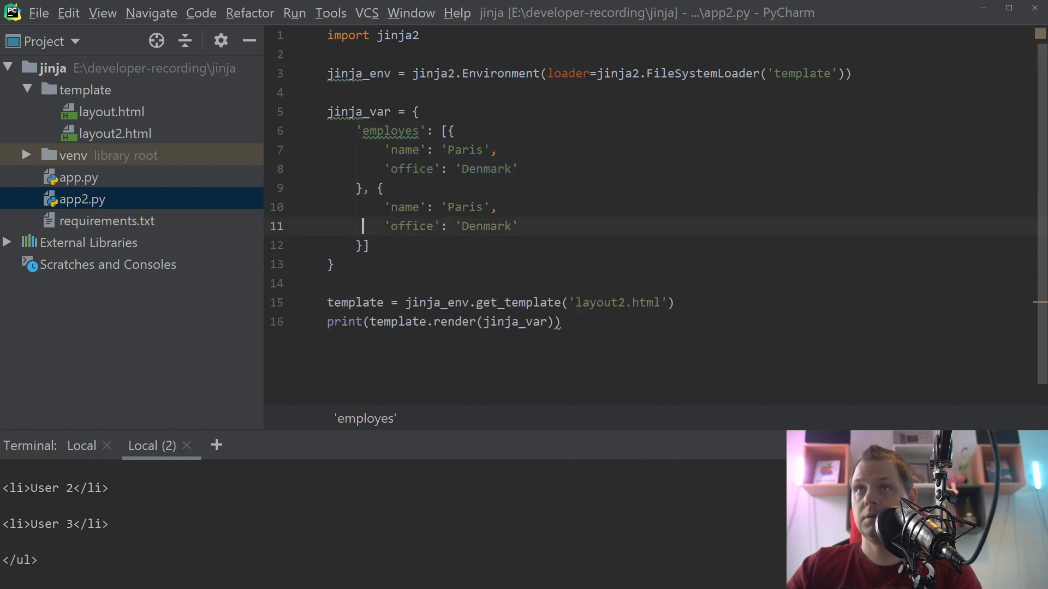
Change the second employes entry to name 'Bob', office 'Germany'
double_click(465, 207)
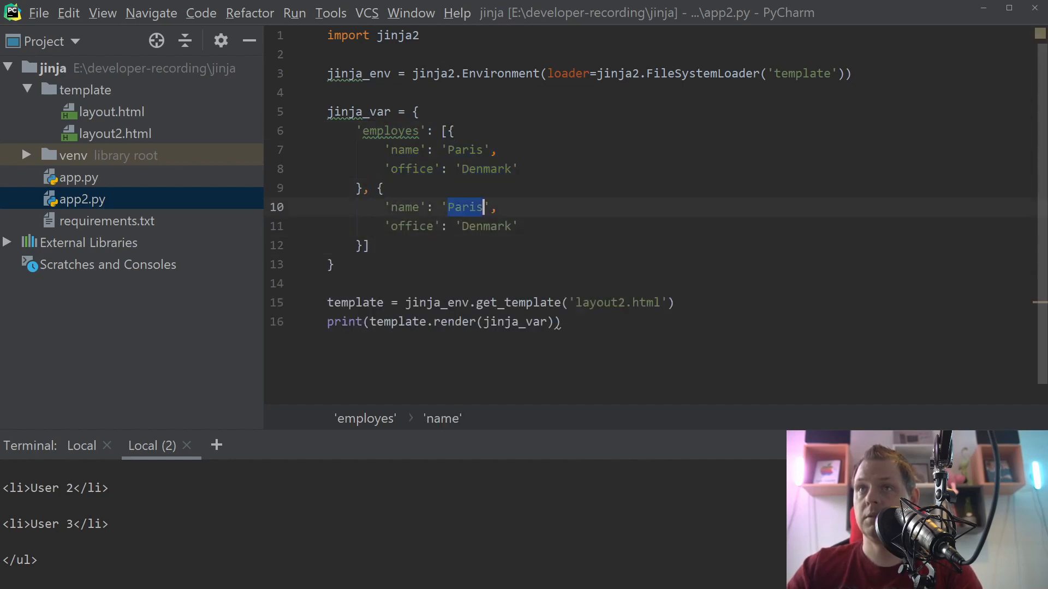
type("Bob")
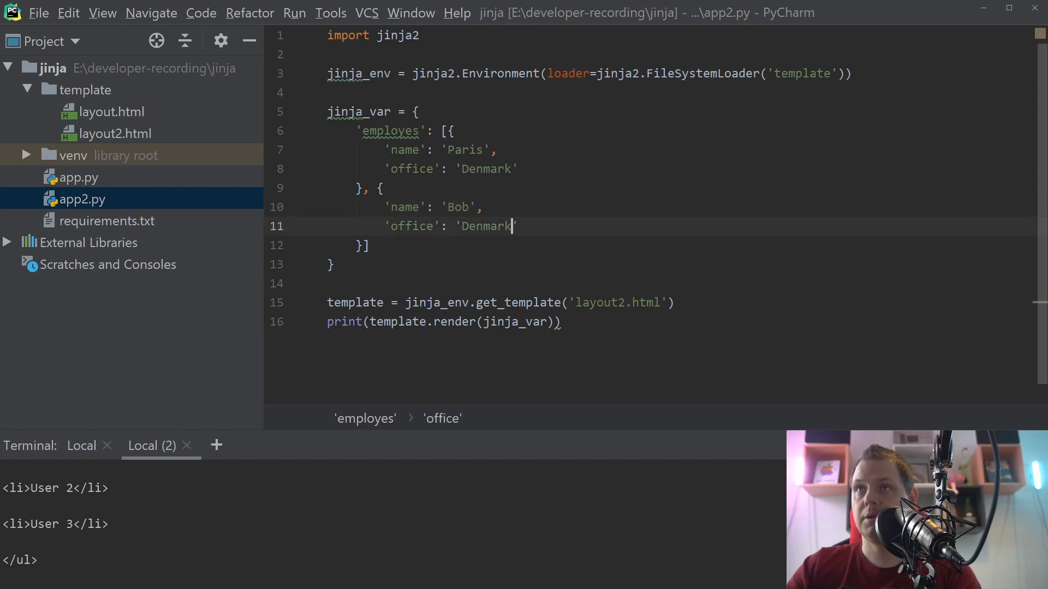
type("German")
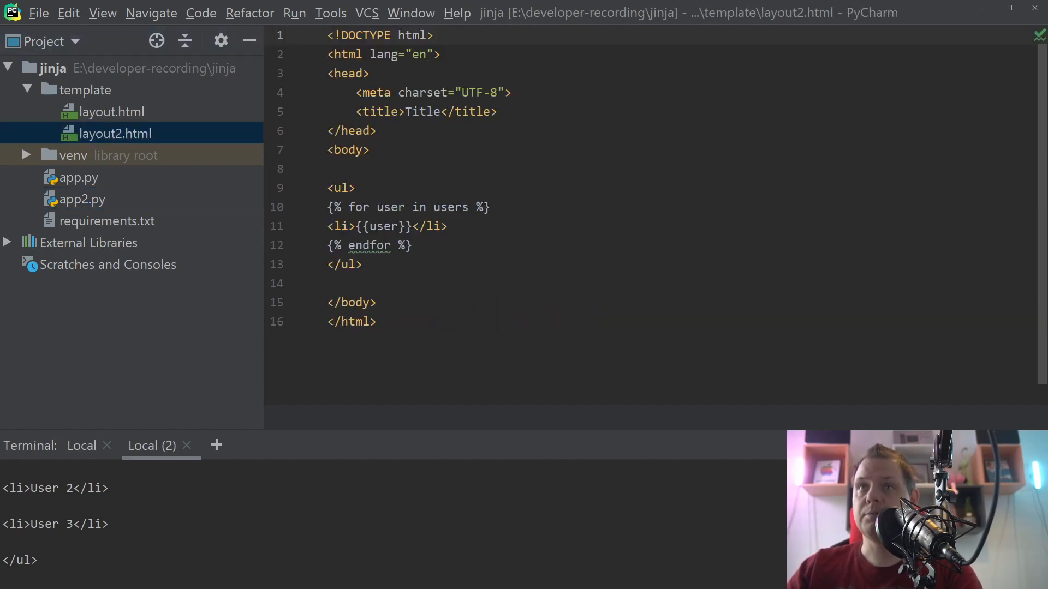
Change the list item in layout2.html to output {{user.name}}: {{user.office}}
left_click(381, 226)
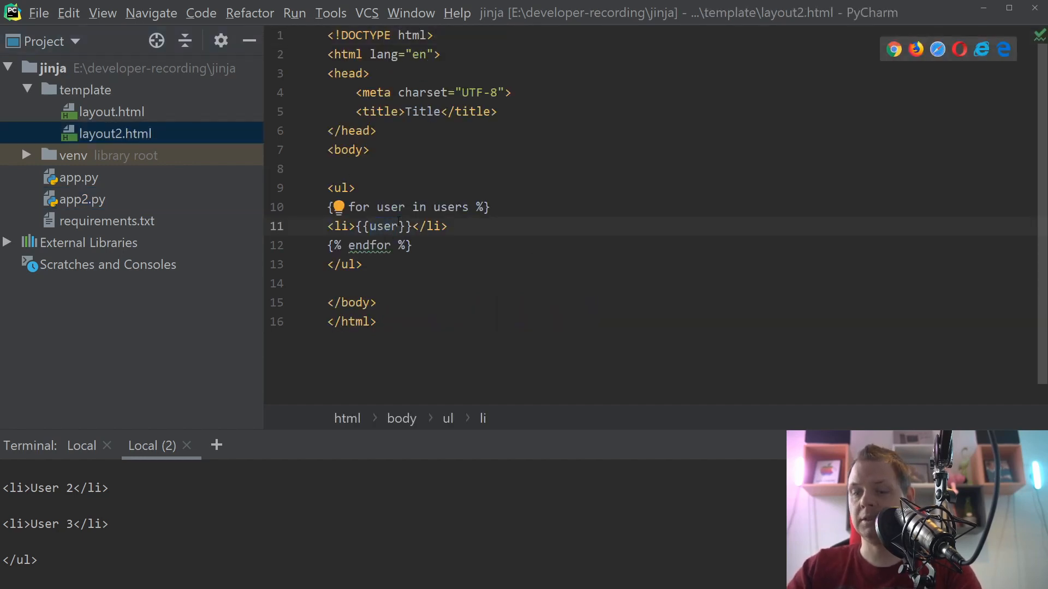
type(".name")
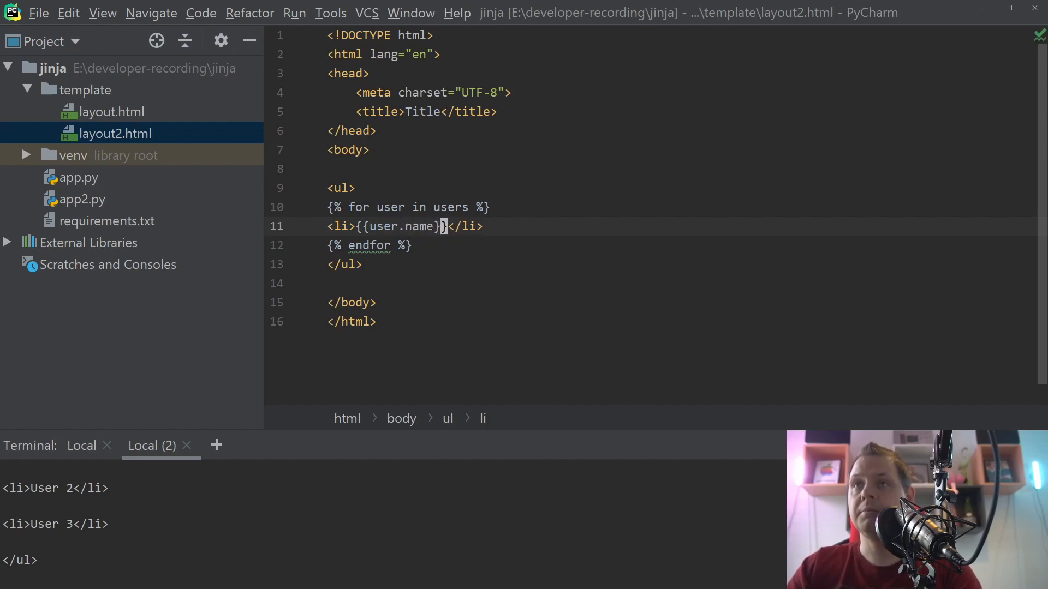
type("'")
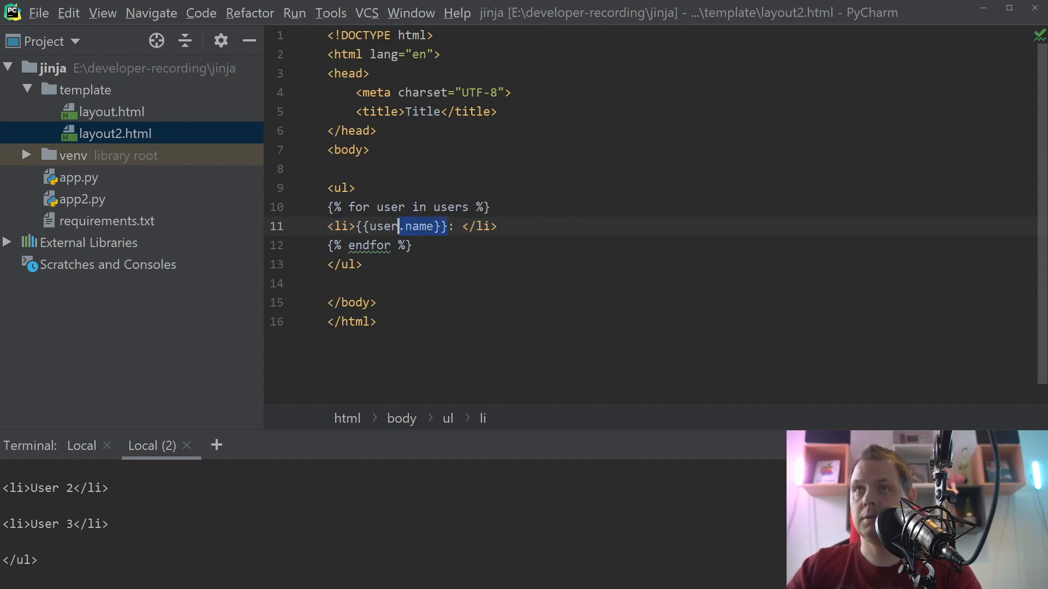
type("{{user.name}}")
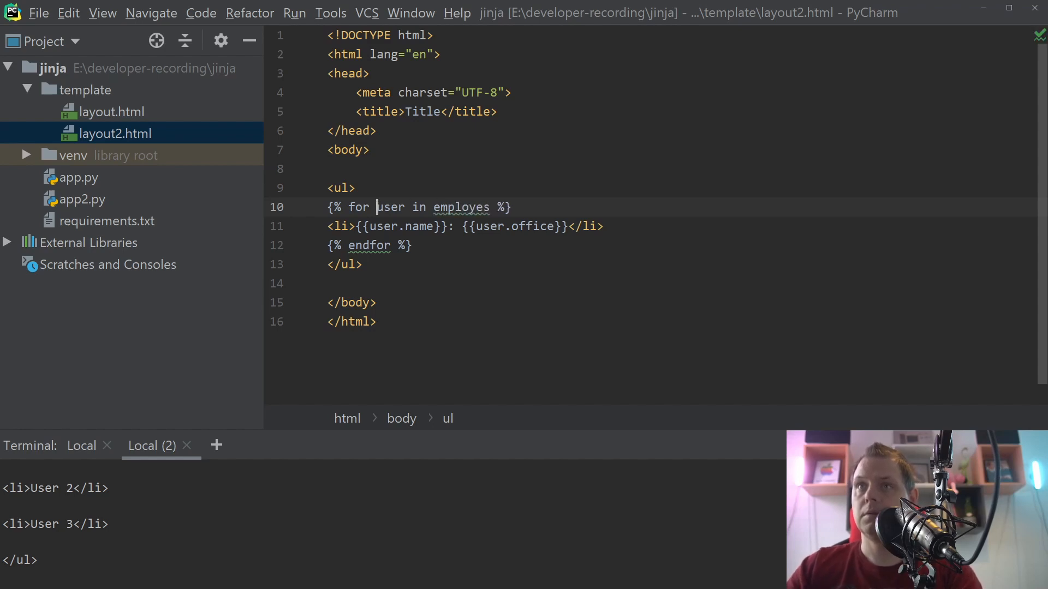
Rename the loop to iterate employe in employes, using employe.name and employe.office
type("emoloy")
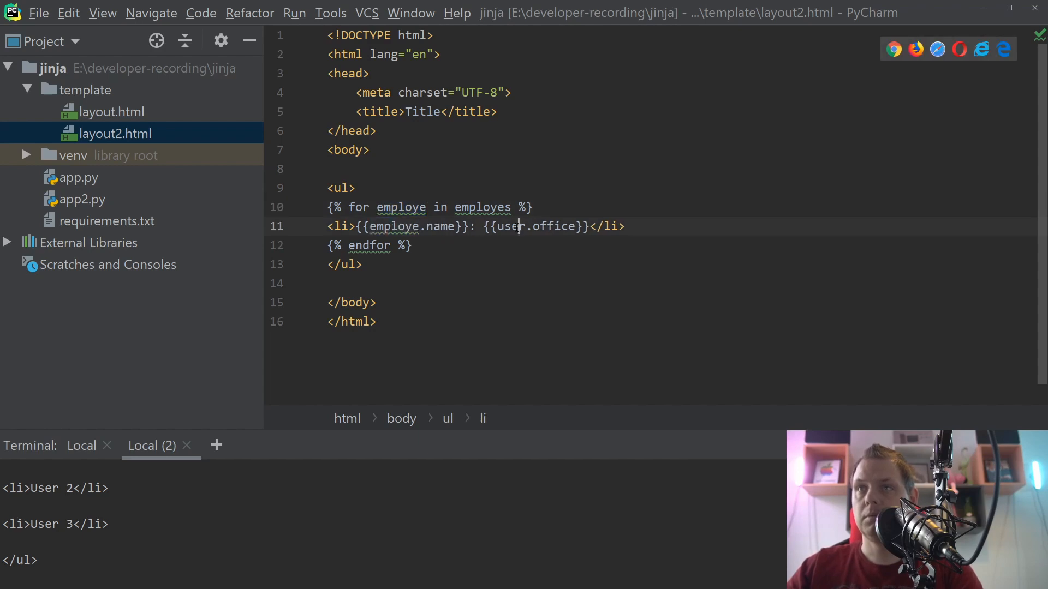
type("employee")
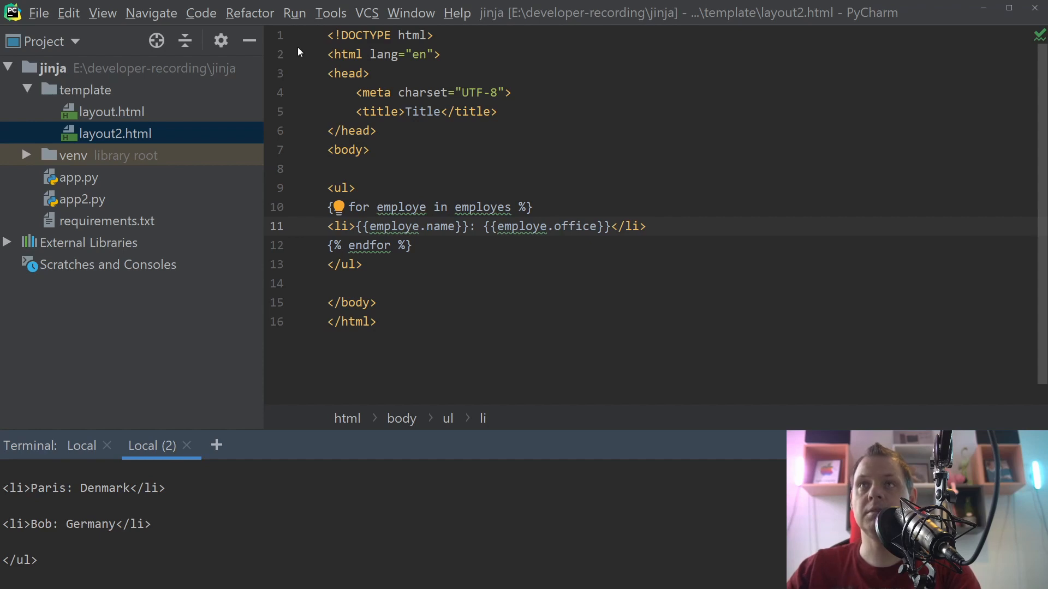
Bring app.py back up in the editor after running app2.py
left_click(80, 178)
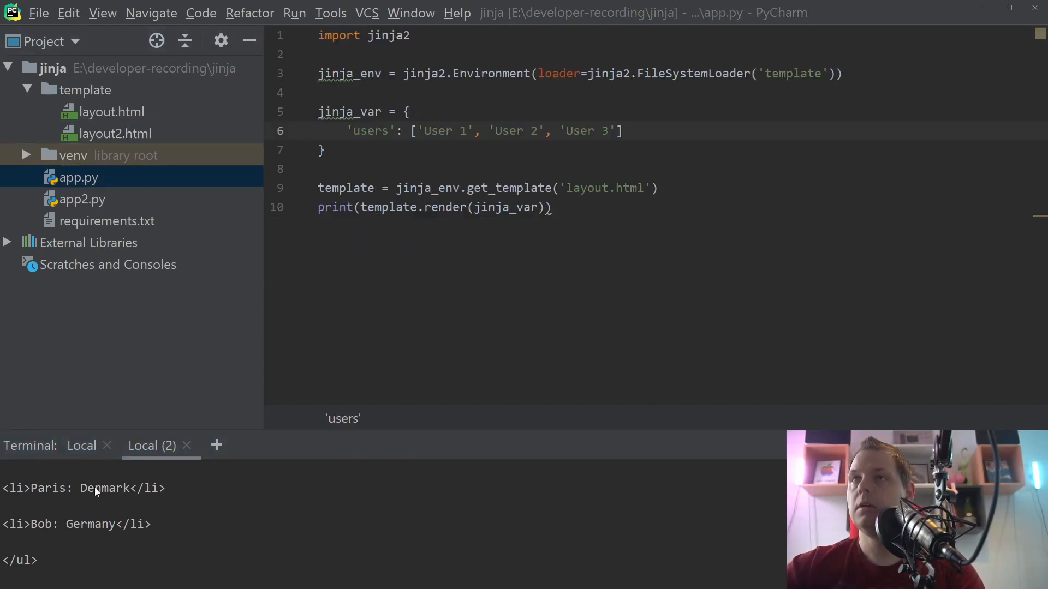